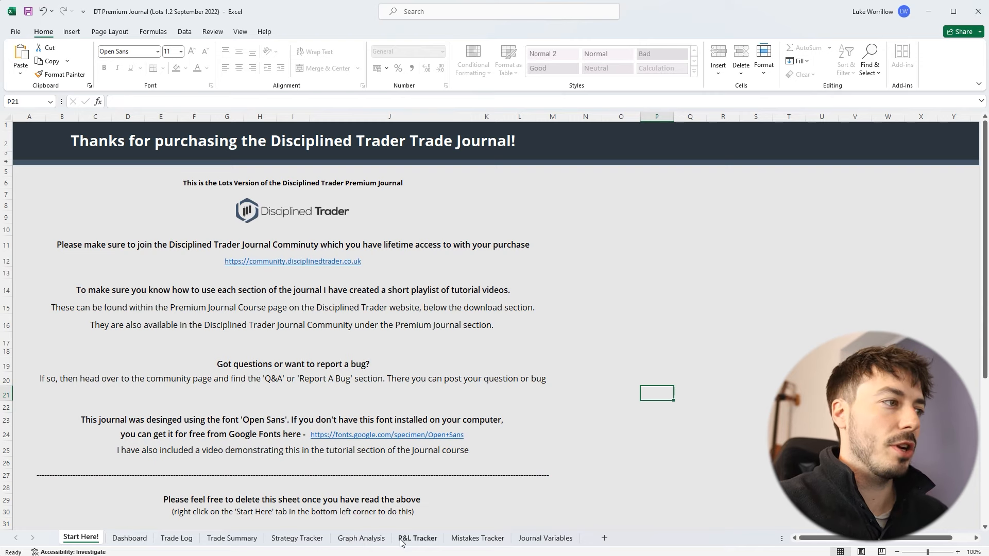
Show the Dashboard sheet and highlight its Journal Statistics table of win rate and account figures
click(129, 537)
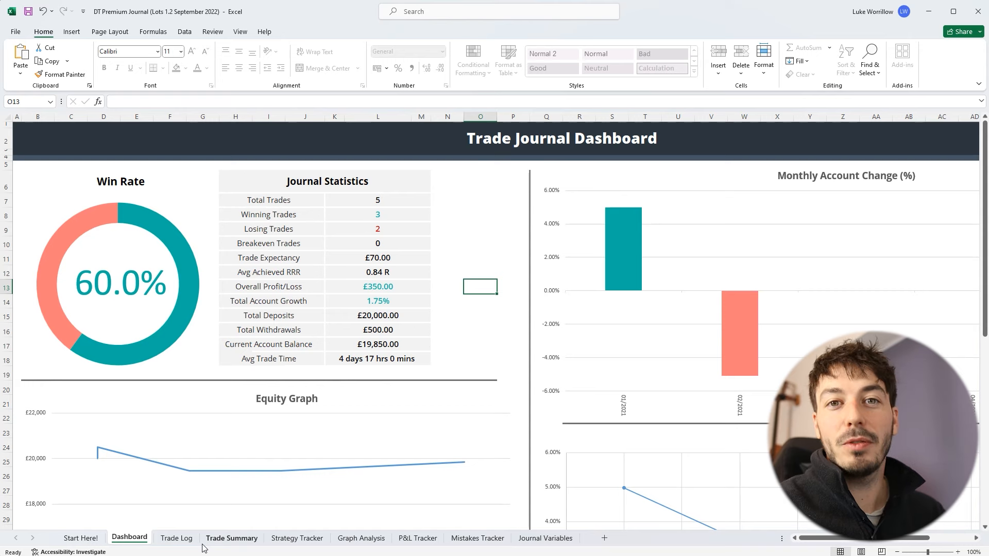
mouse_move(250, 445)
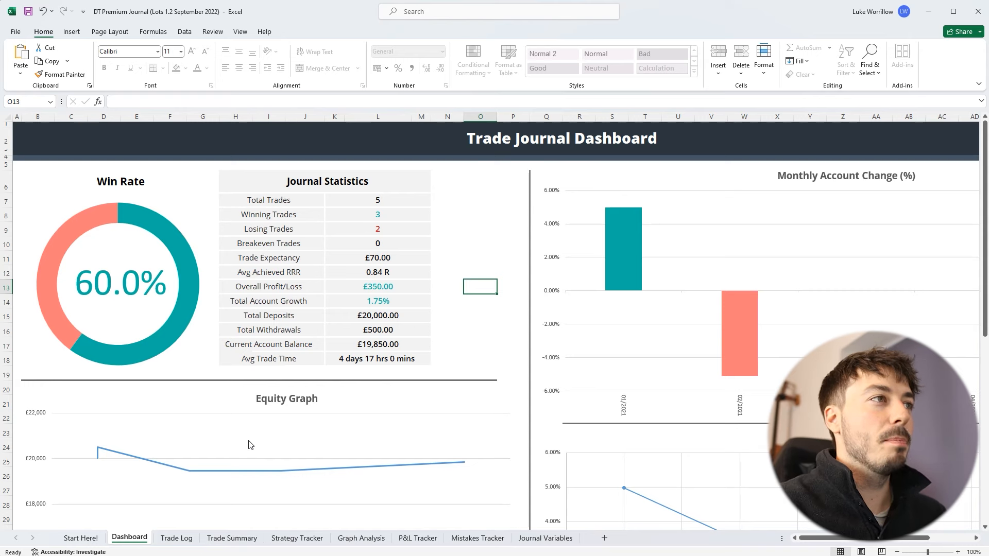
mouse_move(257, 502)
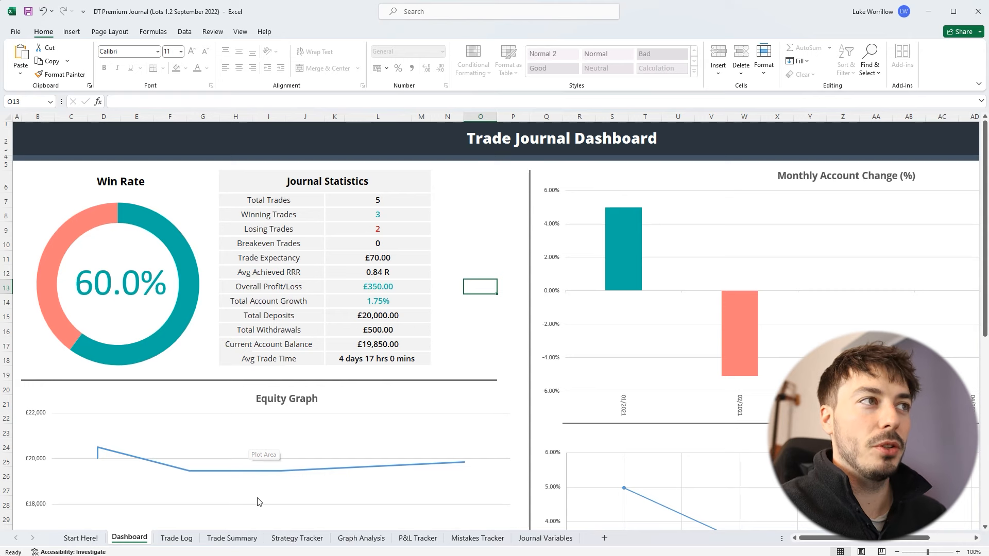
drag(236, 181, 378, 330)
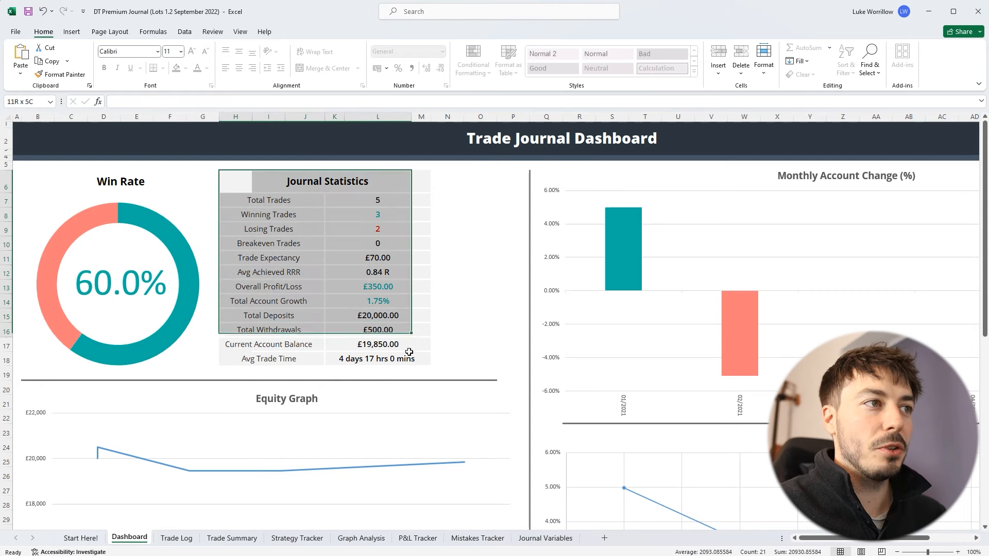
click(447, 358)
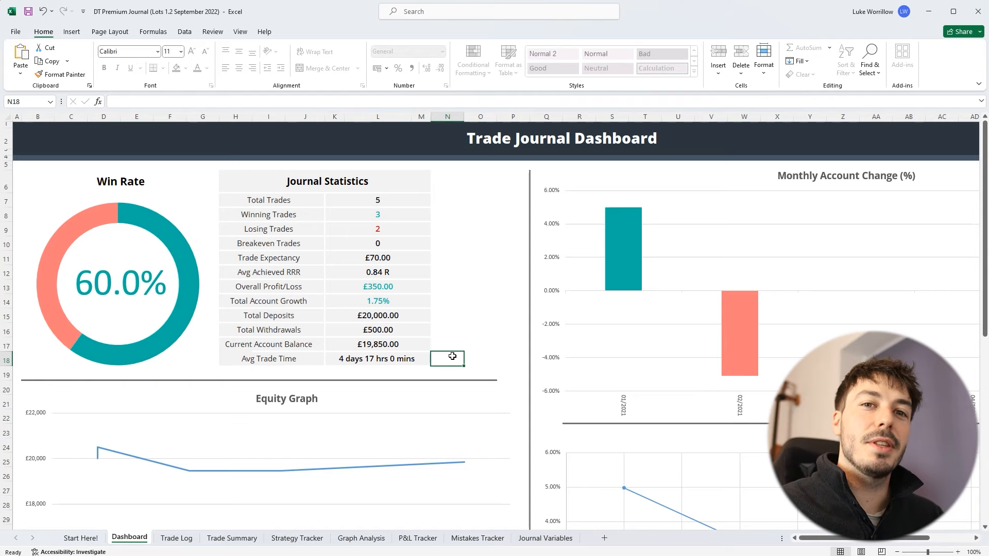
mouse_move(430, 363)
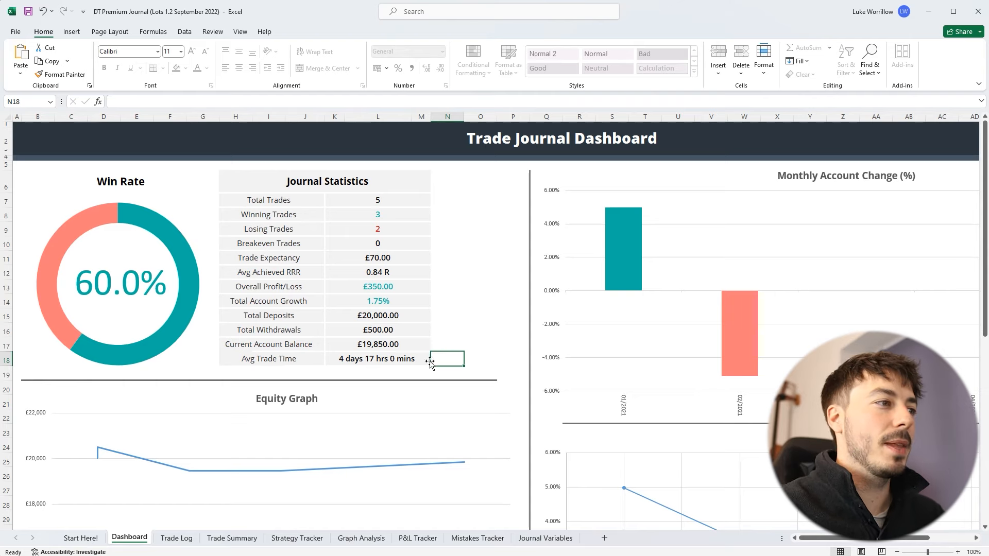
Show the Trade Log sheet's demo trades, clearing the demonstration-data note and checking the calculated result columns
click(176, 538)
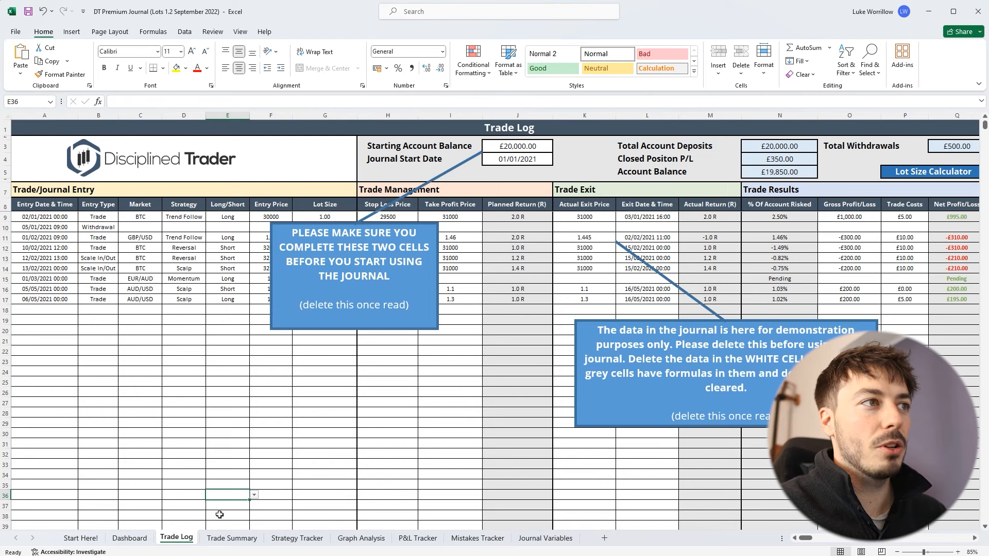
mouse_move(310, 329)
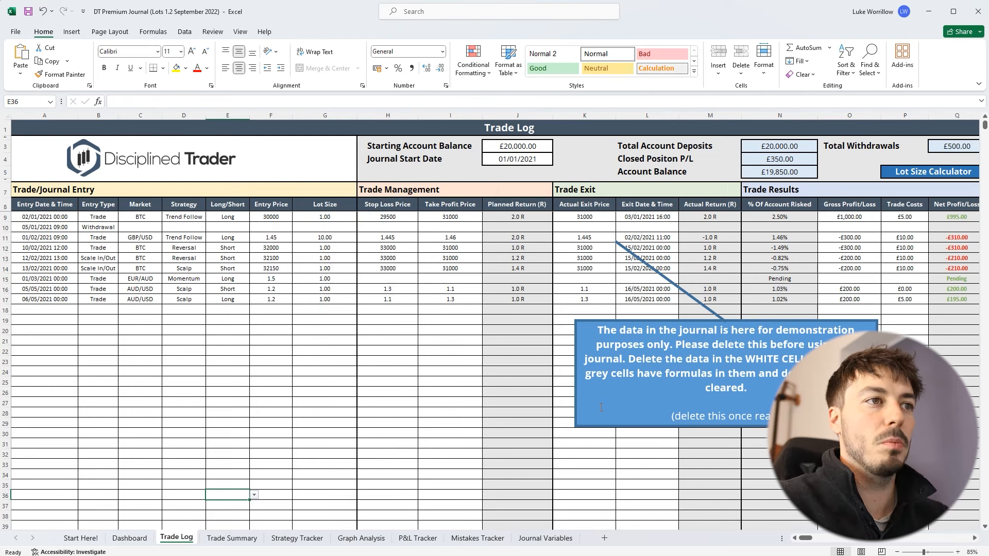
click(662, 371)
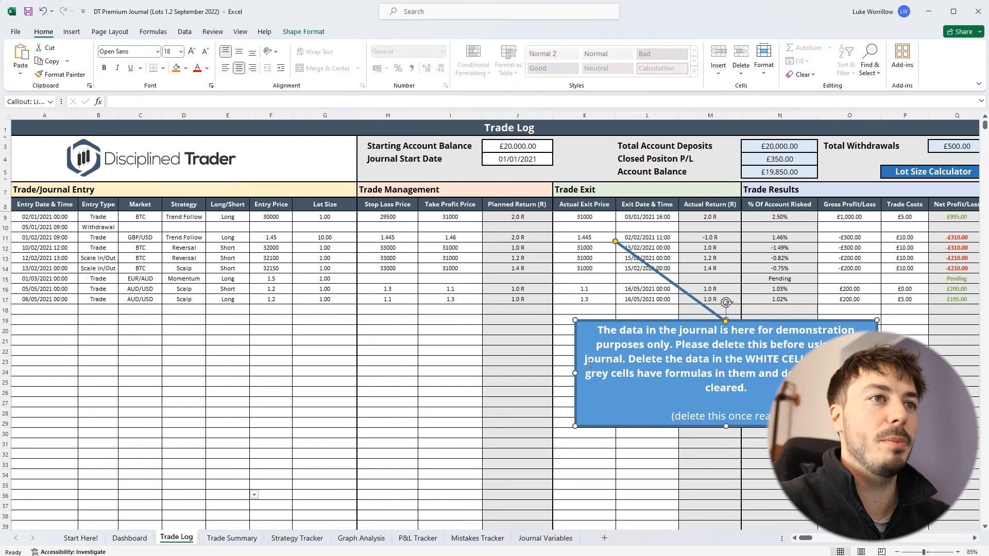
click(226, 494)
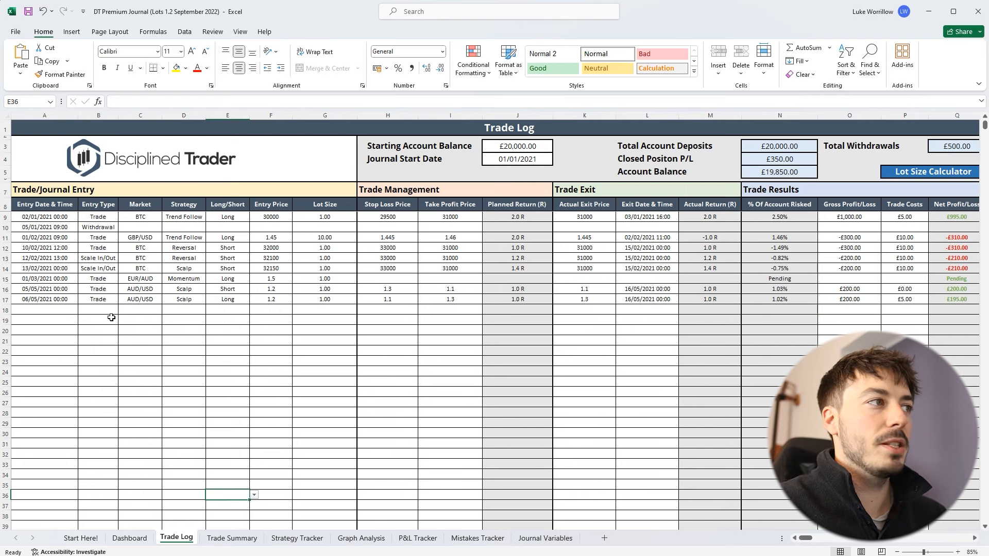
mouse_move(367, 330)
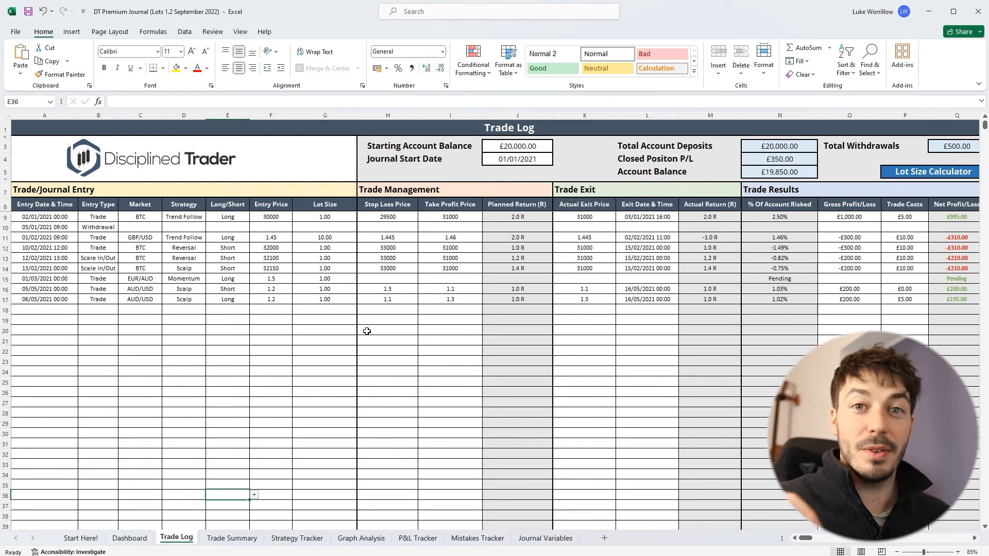
mouse_move(731, 469)
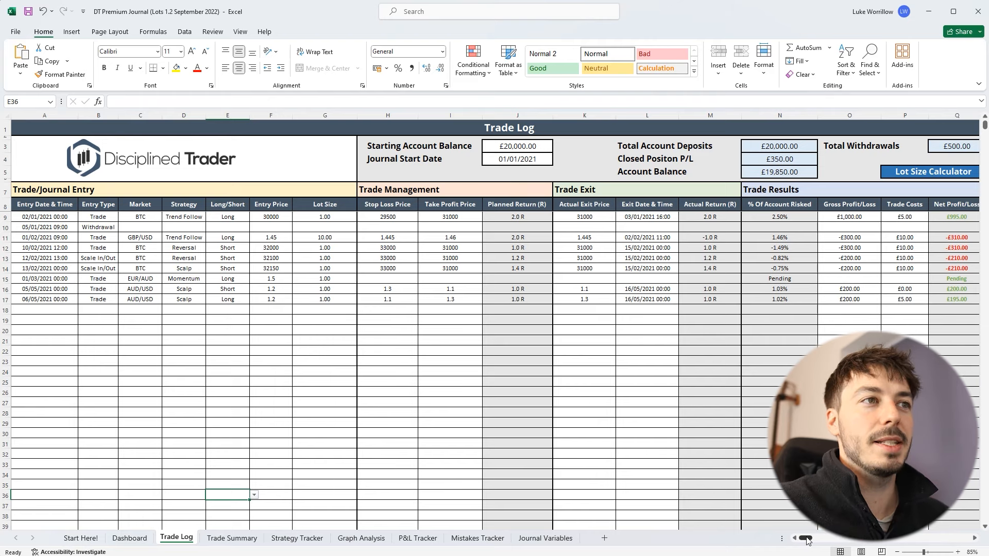
scroll(right, 3)
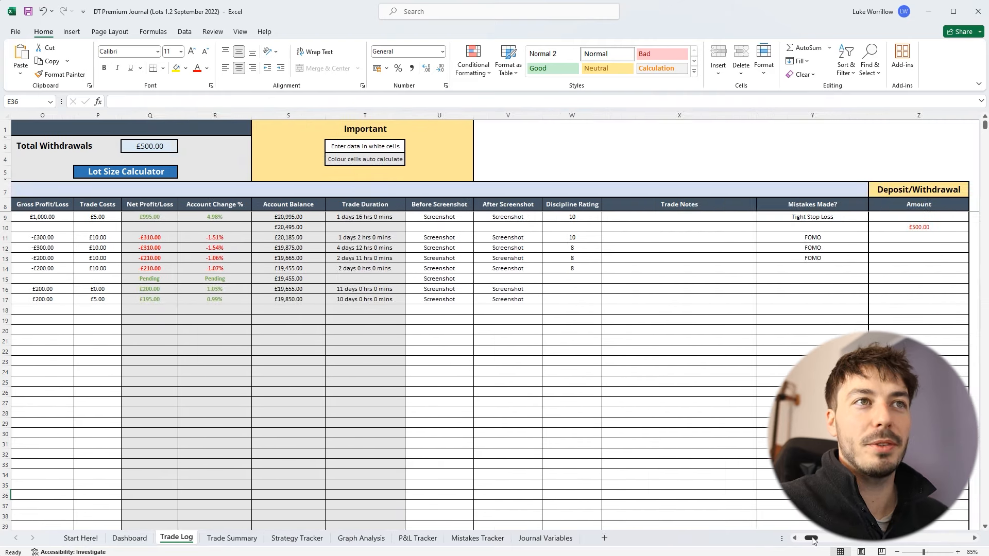
scroll(left, 3)
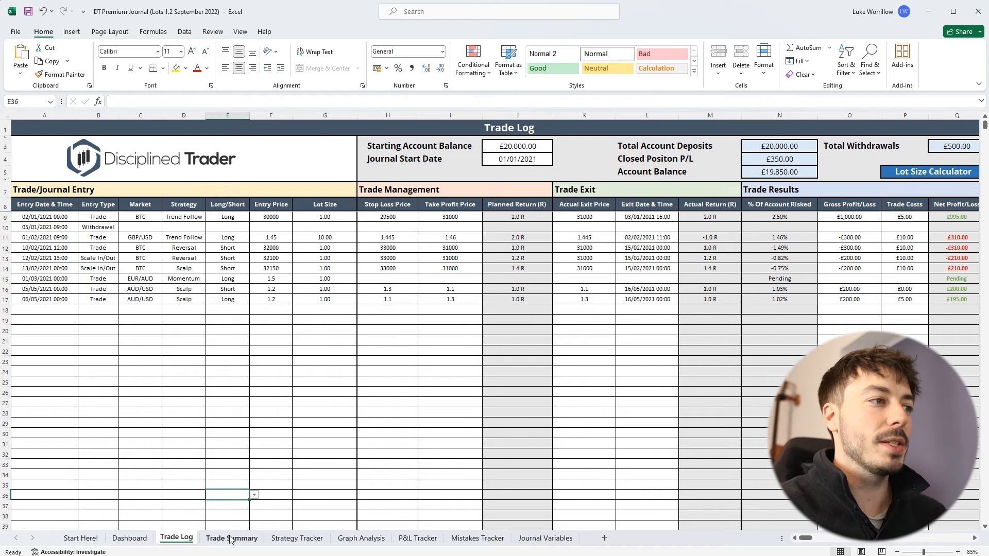
Review the Trade Summary sheet's overall and monthly statistics tables
click(232, 537)
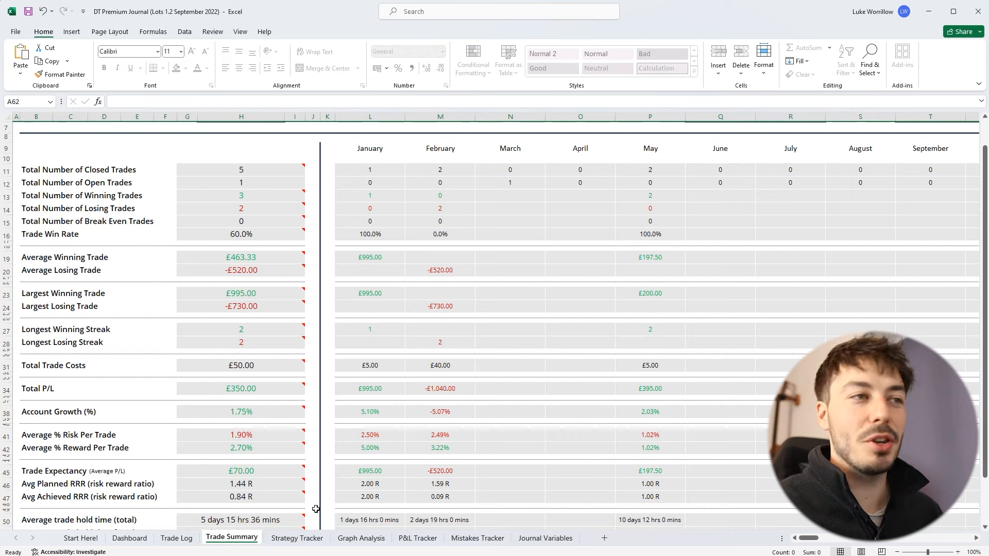
mouse_move(341, 447)
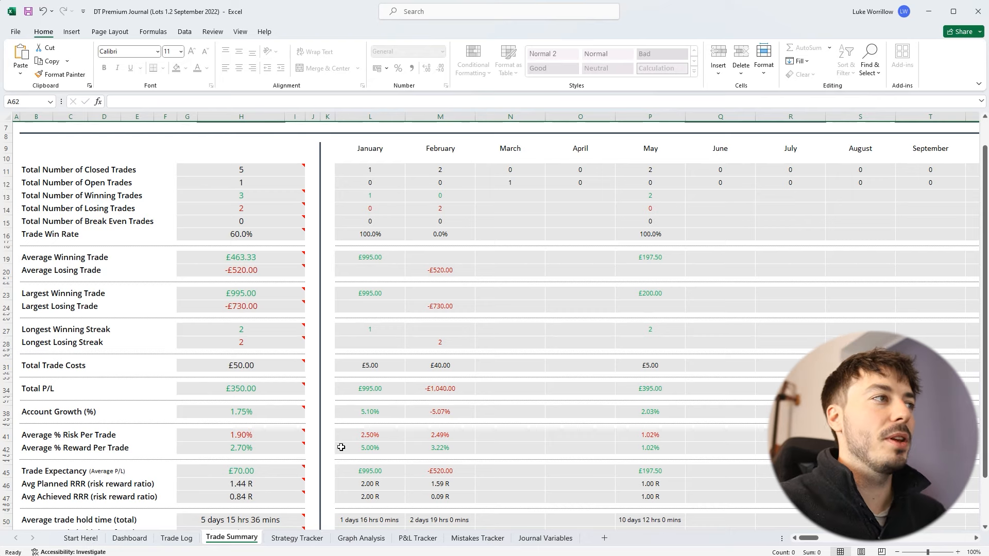
scroll(down, 3)
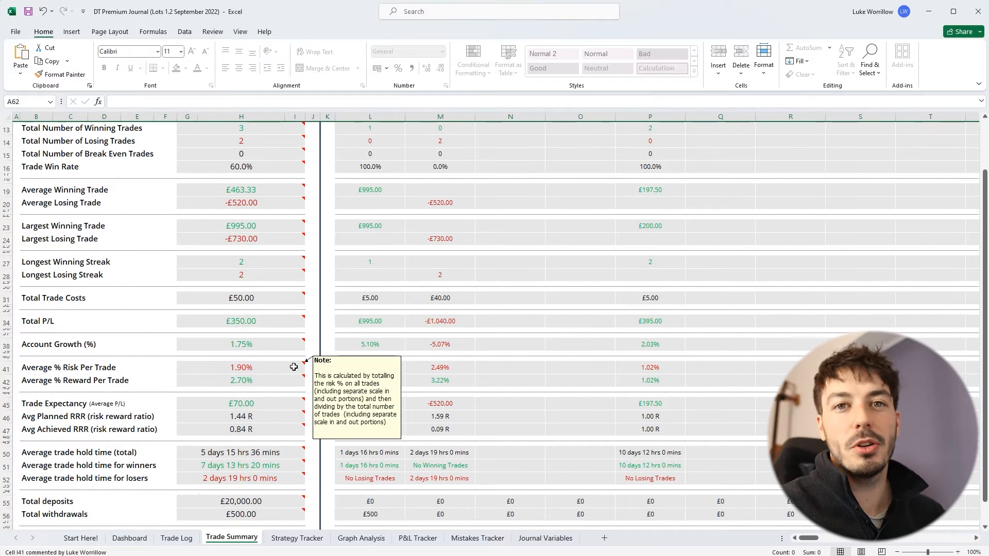
scroll(up, 3)
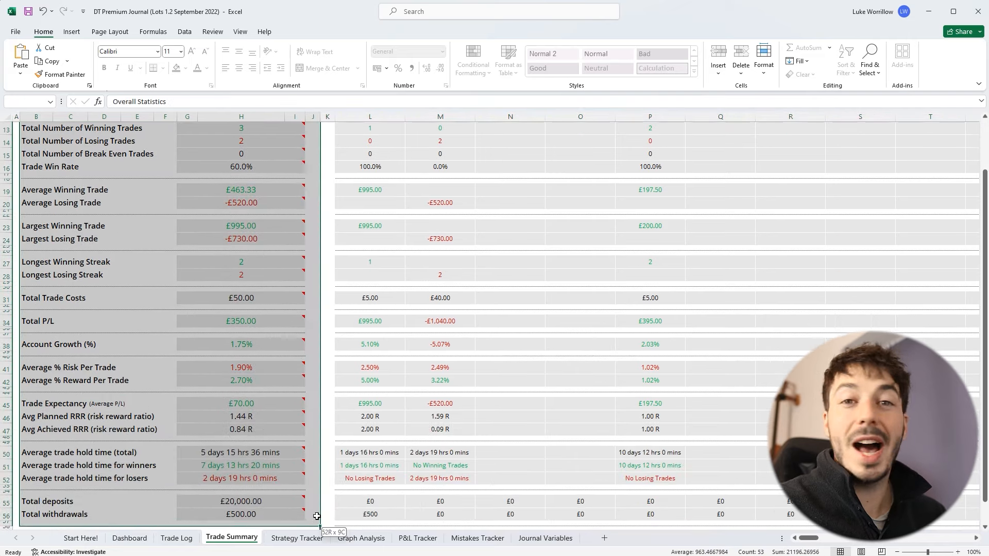
scroll(up, 3)
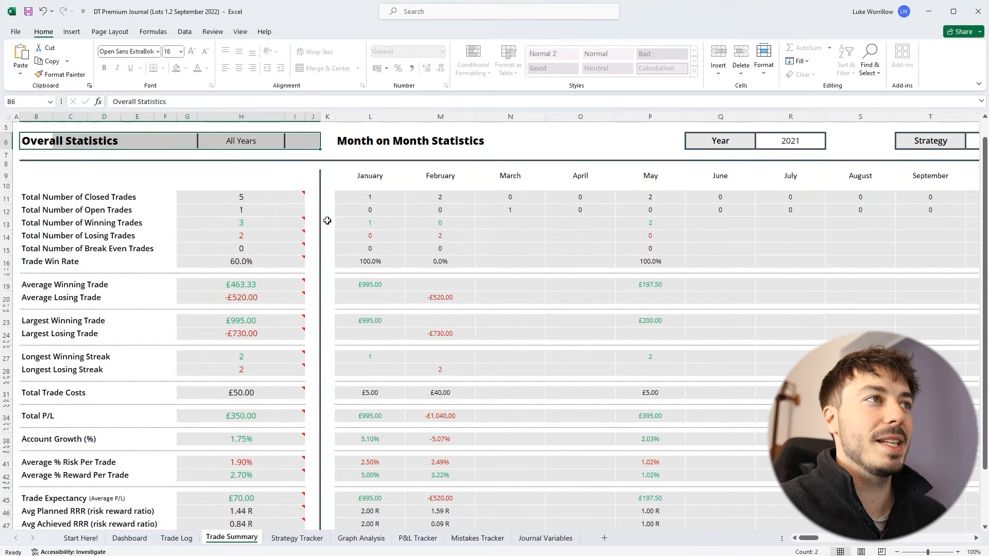
click(327, 223)
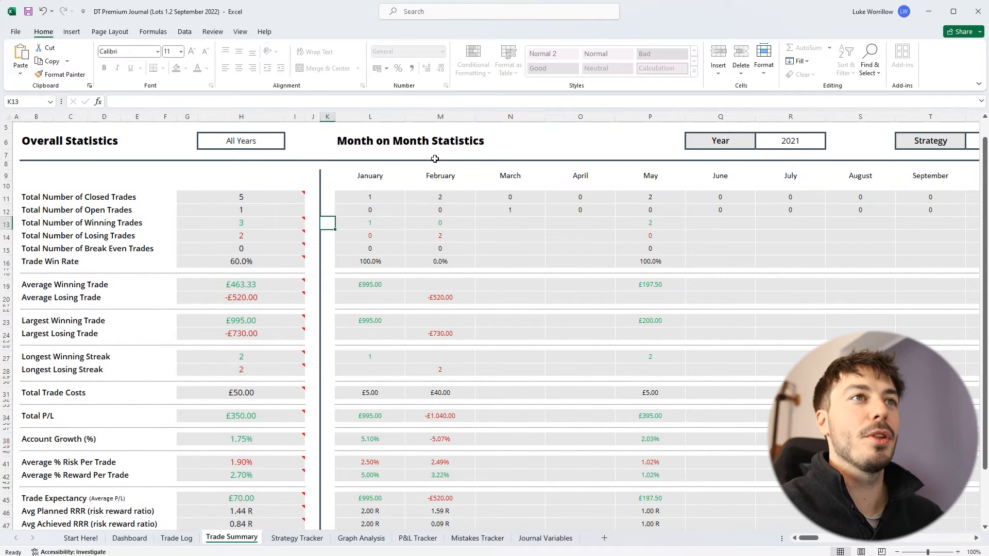
click(790, 141)
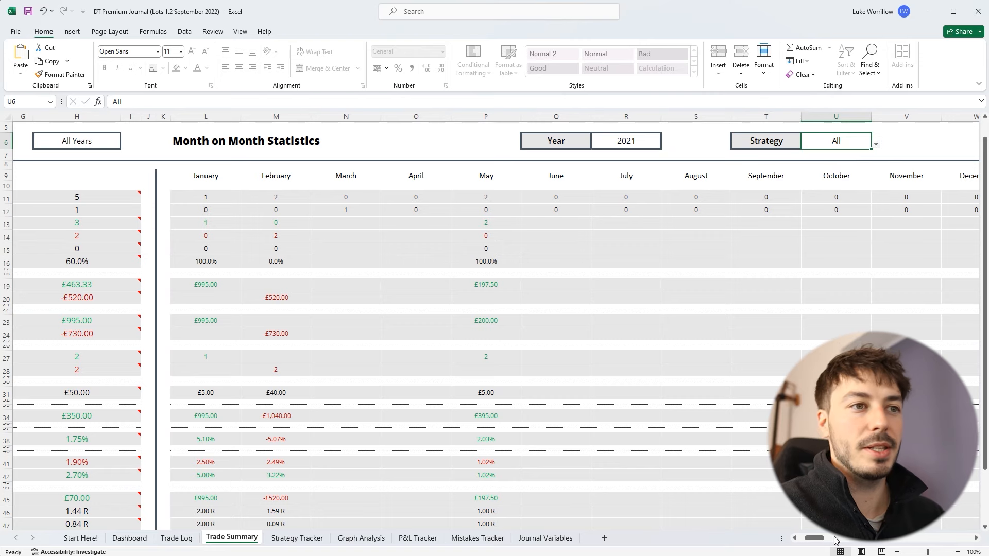
scroll(left, 3)
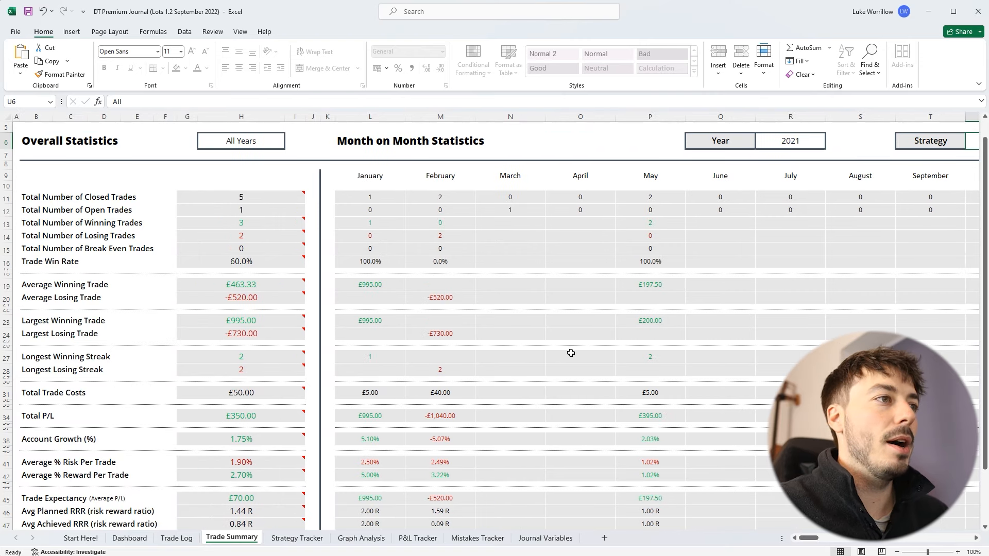
mouse_move(397, 331)
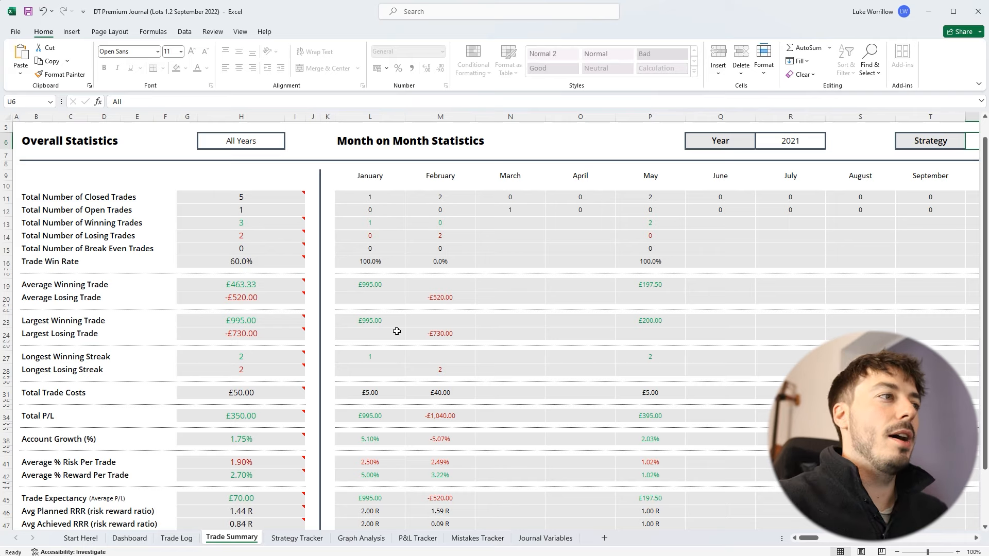
scroll(down, 3)
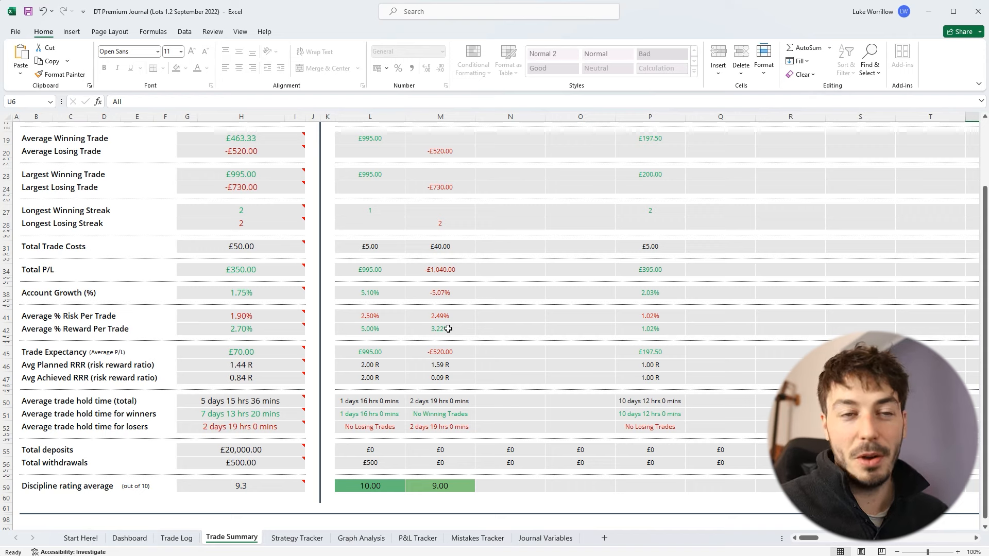
mouse_move(325, 503)
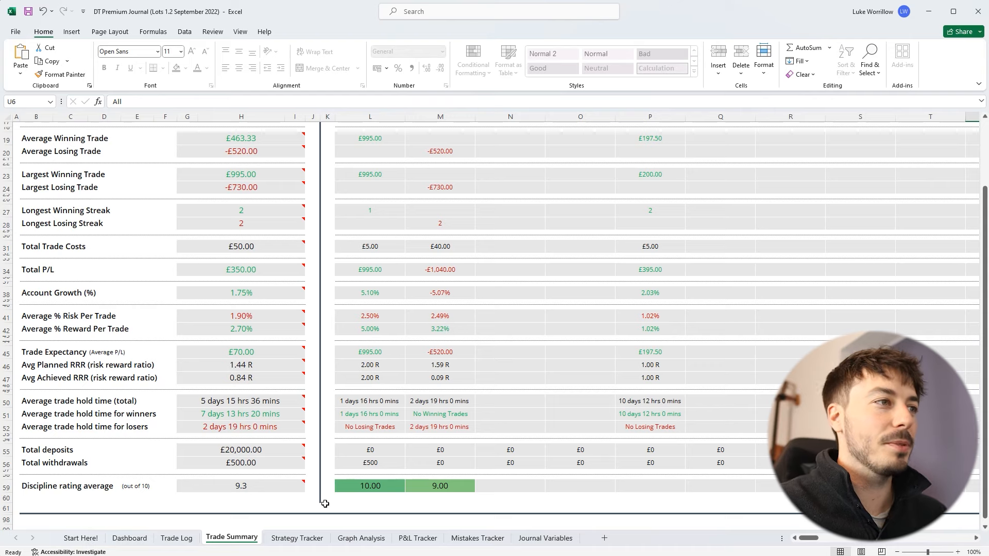
Show the Strategy Tracker comparing Momentum, Trend Follow, Reversal and Scalp statistics
click(297, 537)
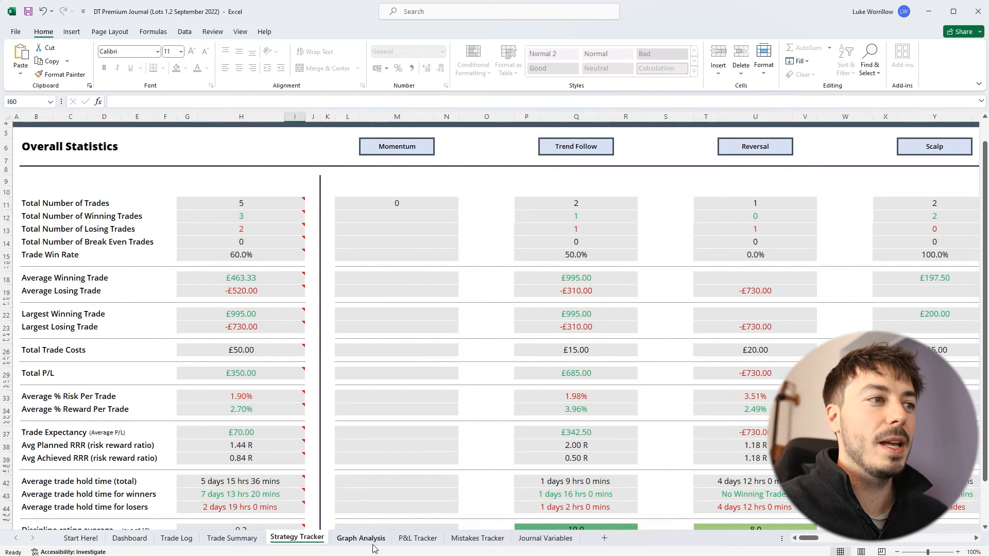
Show the Graph Analysis sheet's time-slot and weekday tables and its P/L, account change and equity charts
click(361, 537)
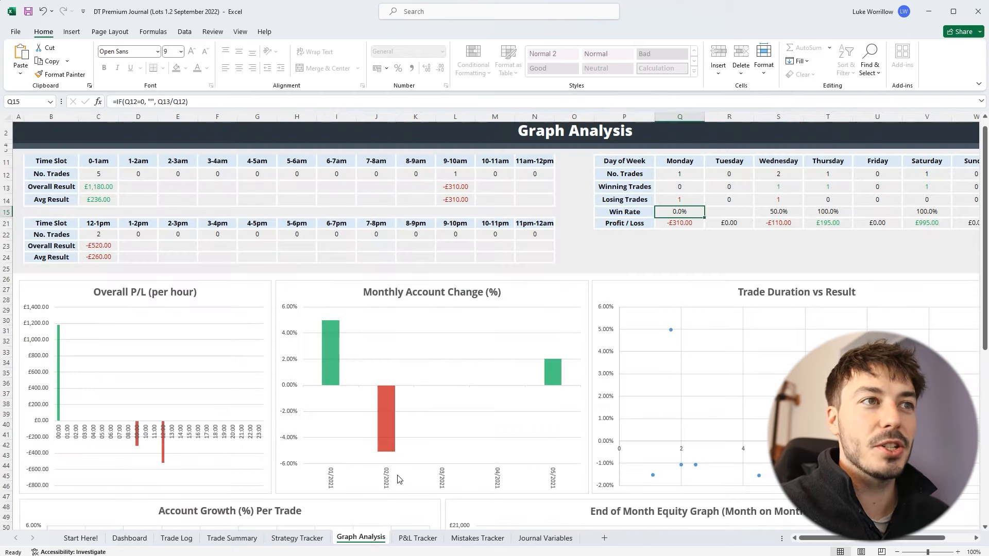
scroll(down, 3)
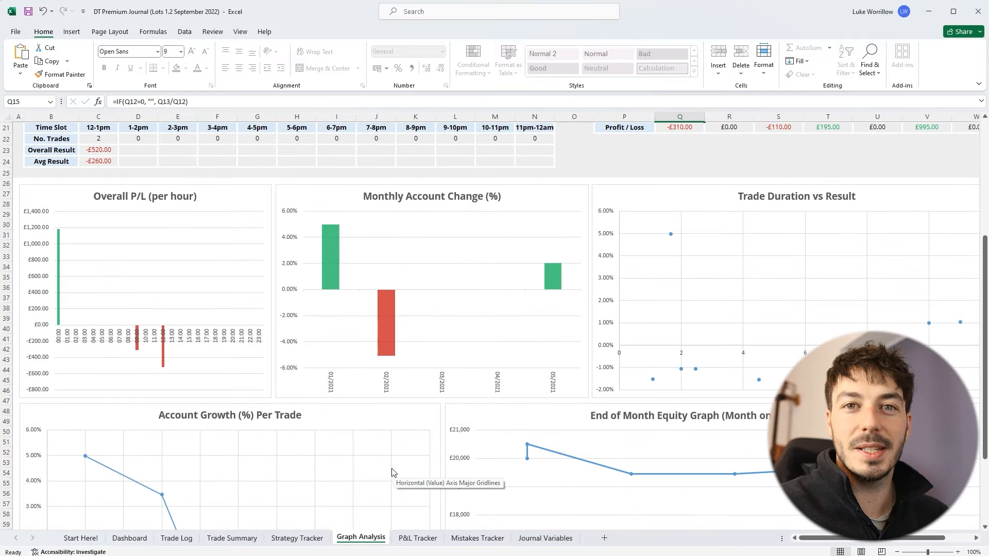
scroll(up, 3)
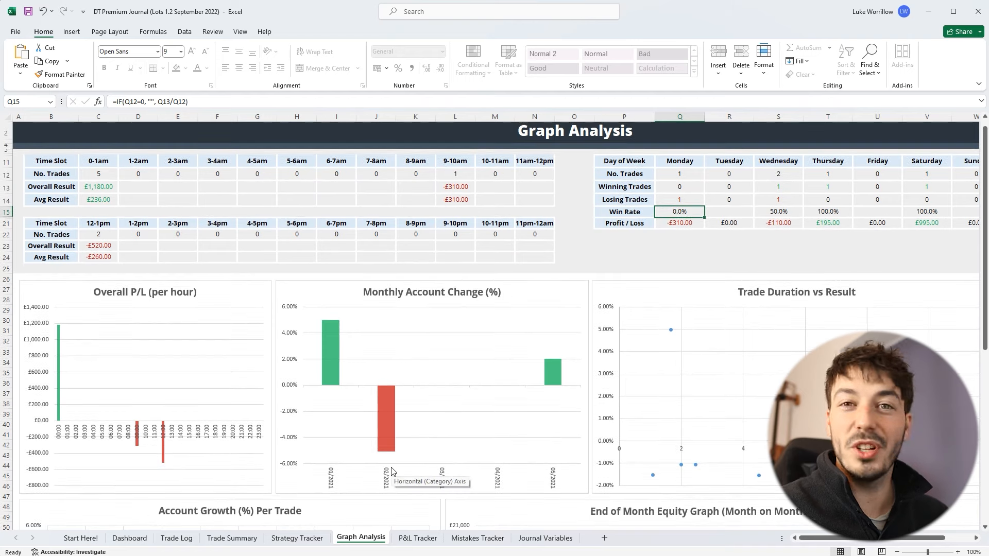
scroll(down, 3)
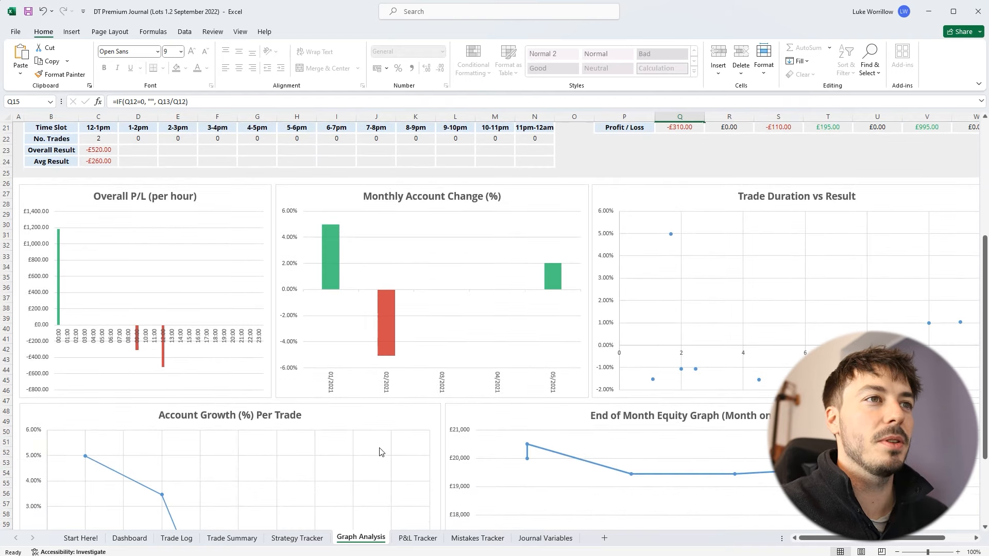
scroll(down, 3)
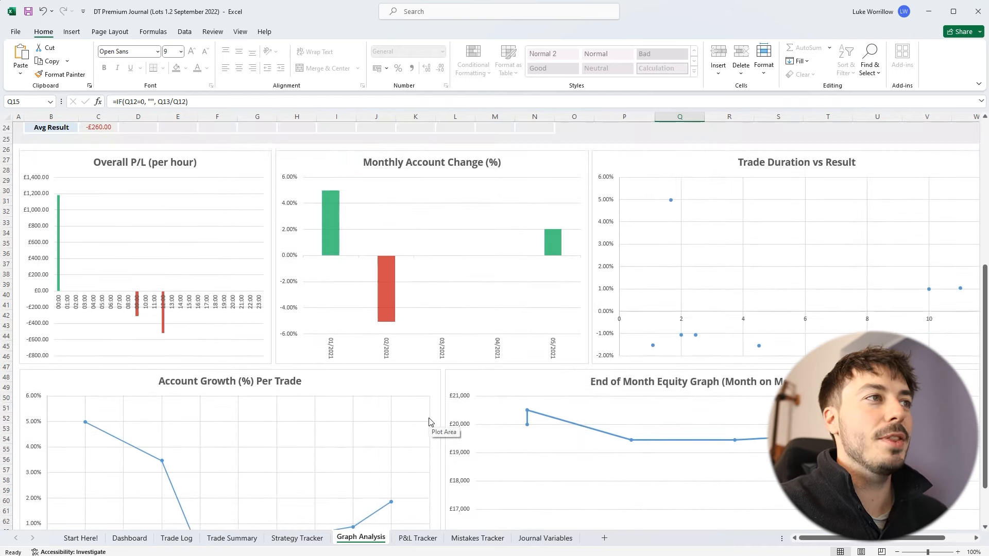
mouse_move(752, 193)
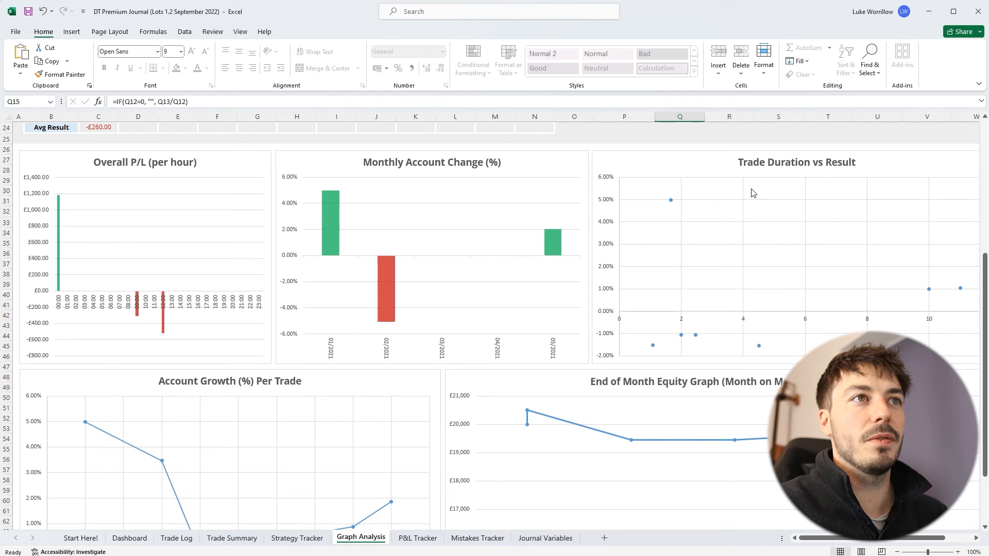
mouse_move(768, 305)
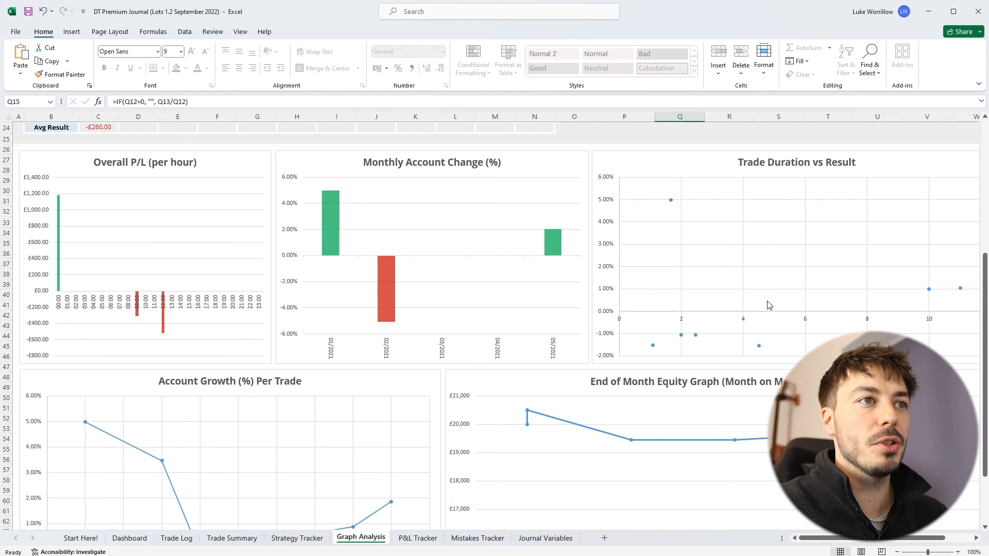
mouse_move(704, 335)
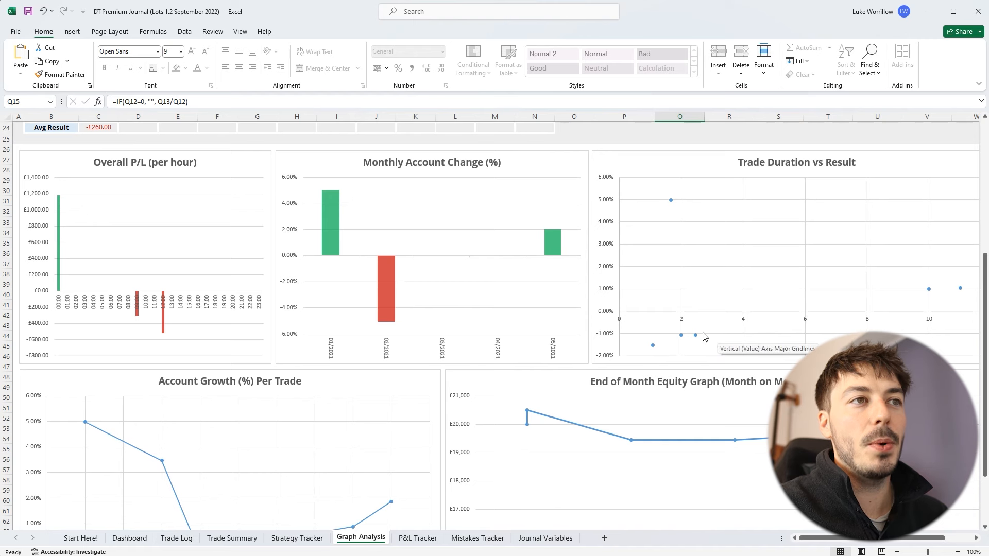
mouse_move(662, 338)
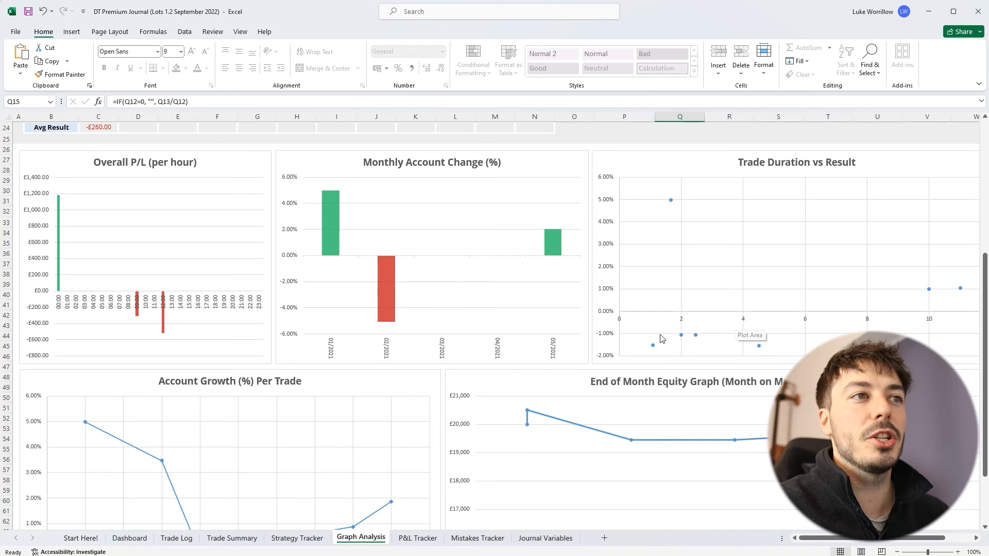
mouse_move(930, 321)
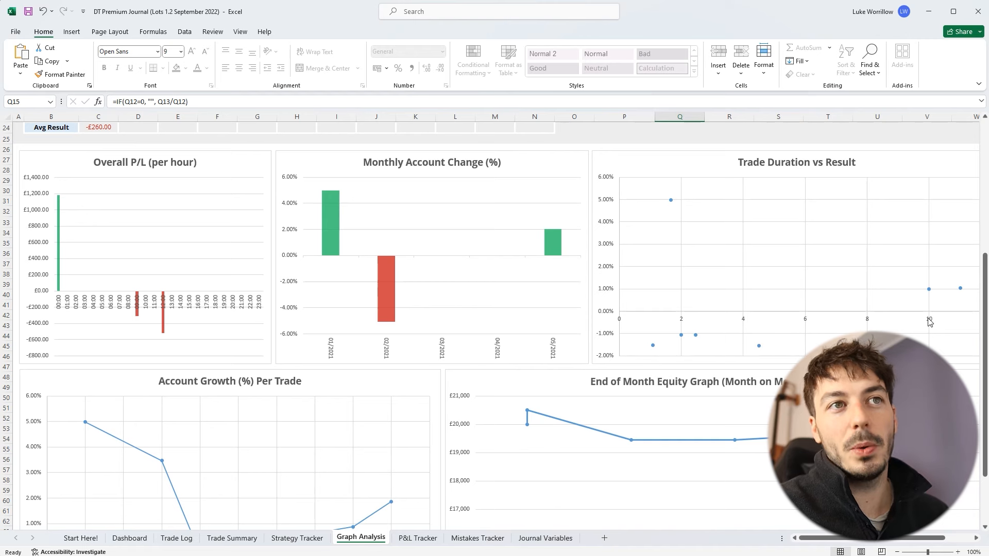
mouse_move(647, 336)
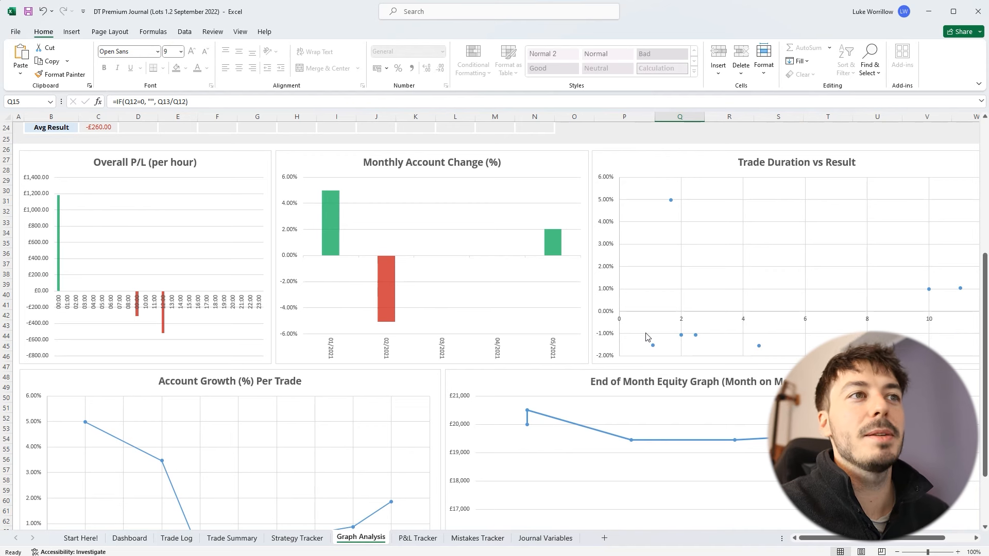
mouse_move(873, 295)
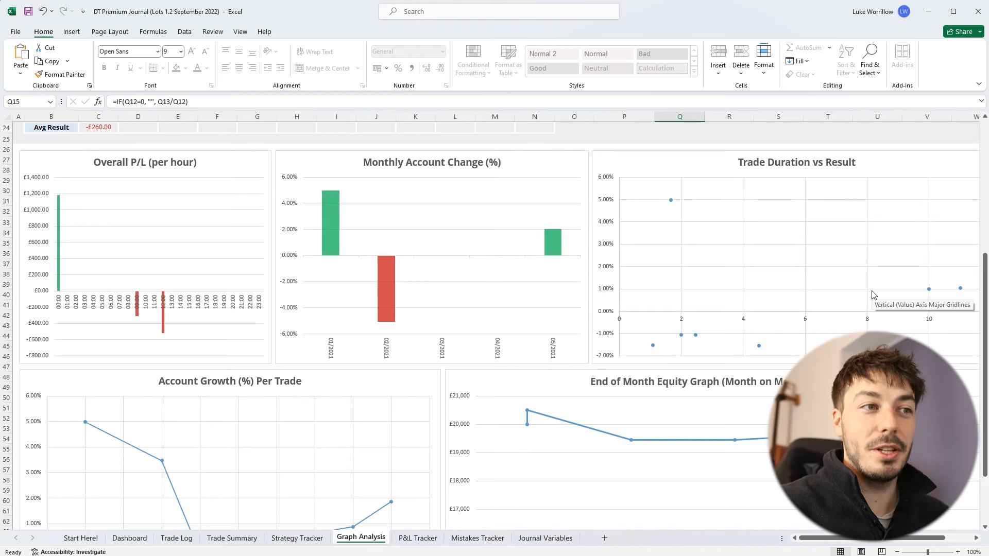
Show the P&L Tracker sheet with daily profit/loss between start and end dates and the single-date checker
click(417, 538)
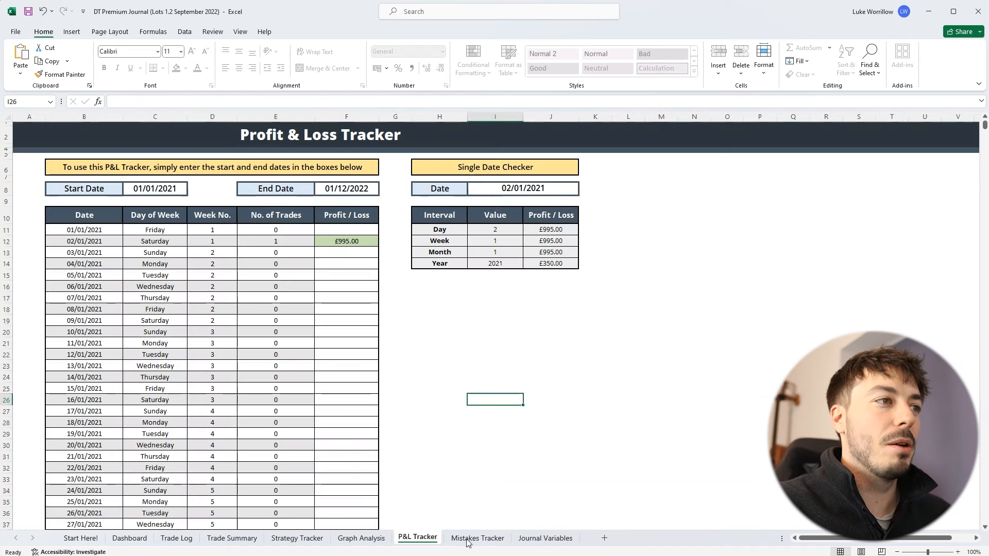
mouse_move(479, 492)
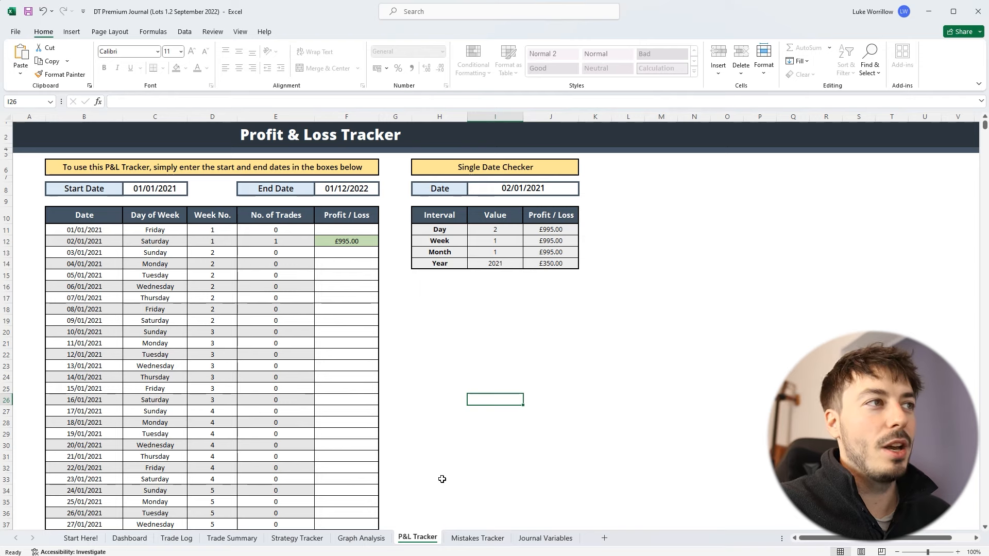
mouse_move(411, 464)
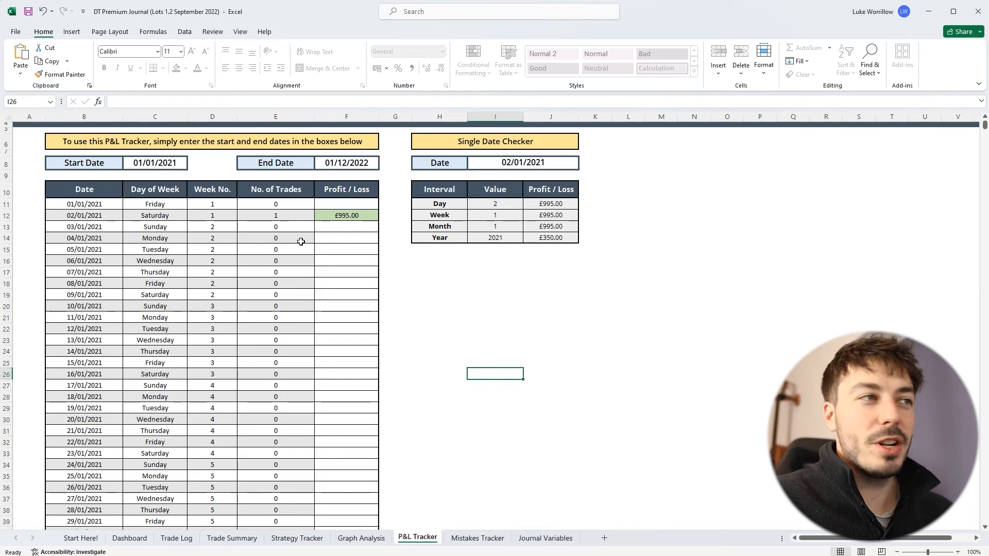
mouse_move(344, 245)
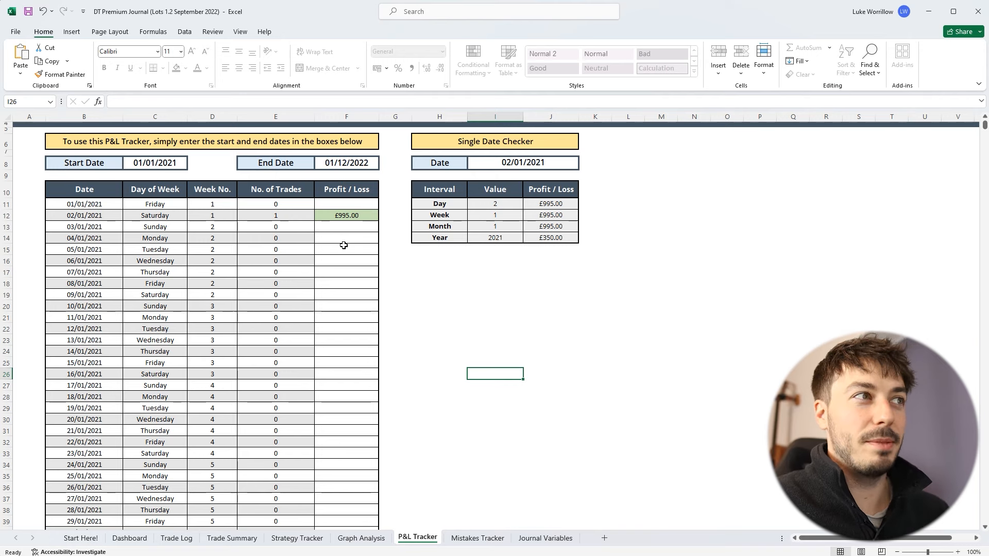
mouse_move(417, 431)
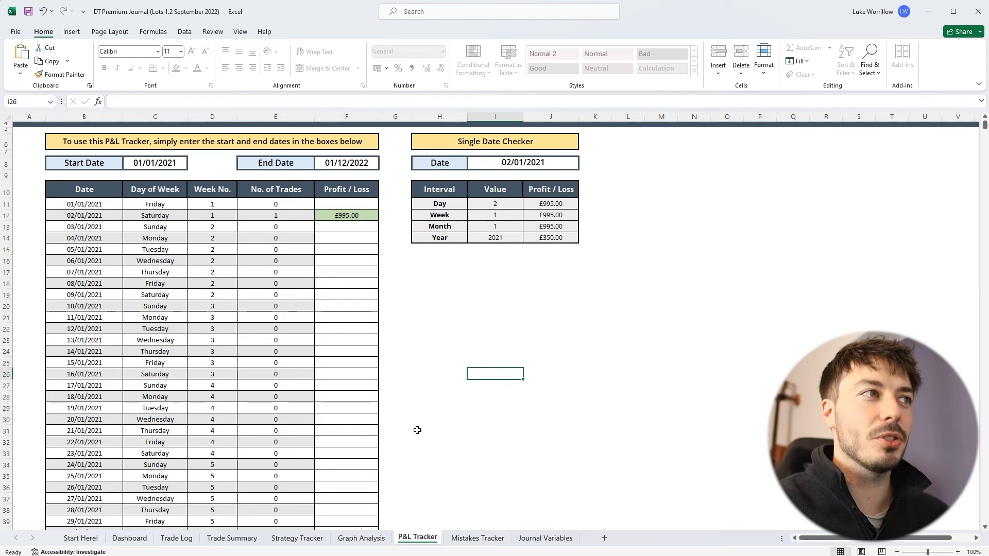
mouse_move(491, 465)
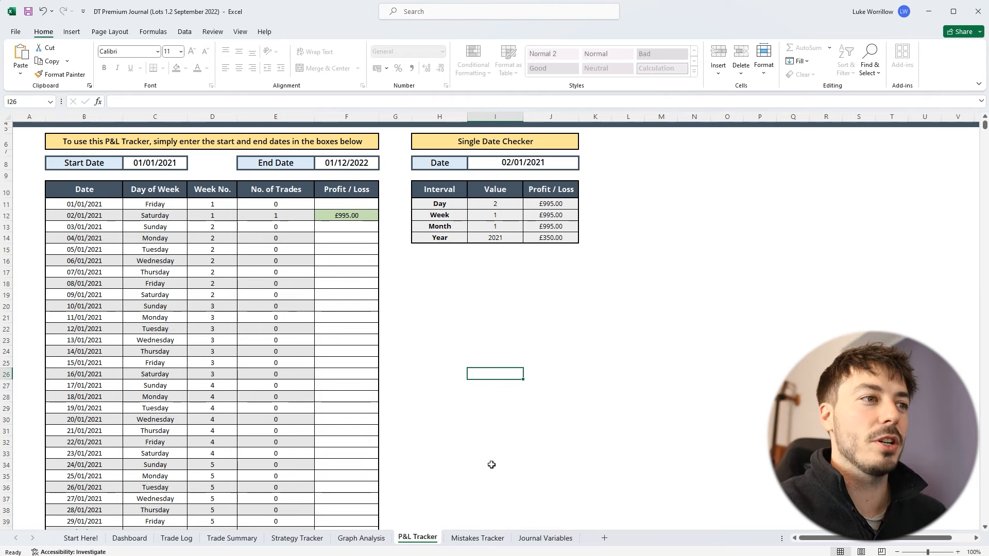
Review the Mistakes Tracker sheet and its tracked period's End Date
click(477, 538)
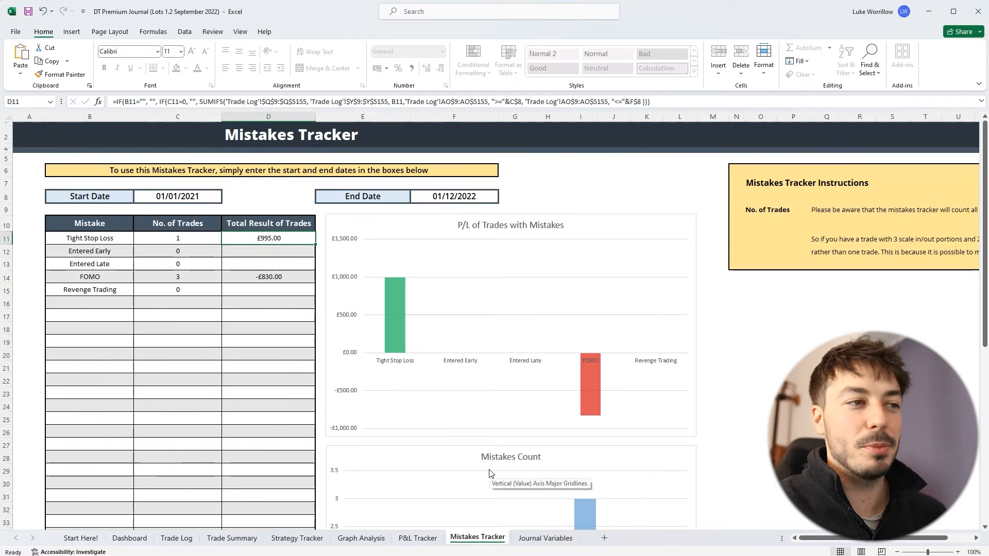
scroll(down, 3)
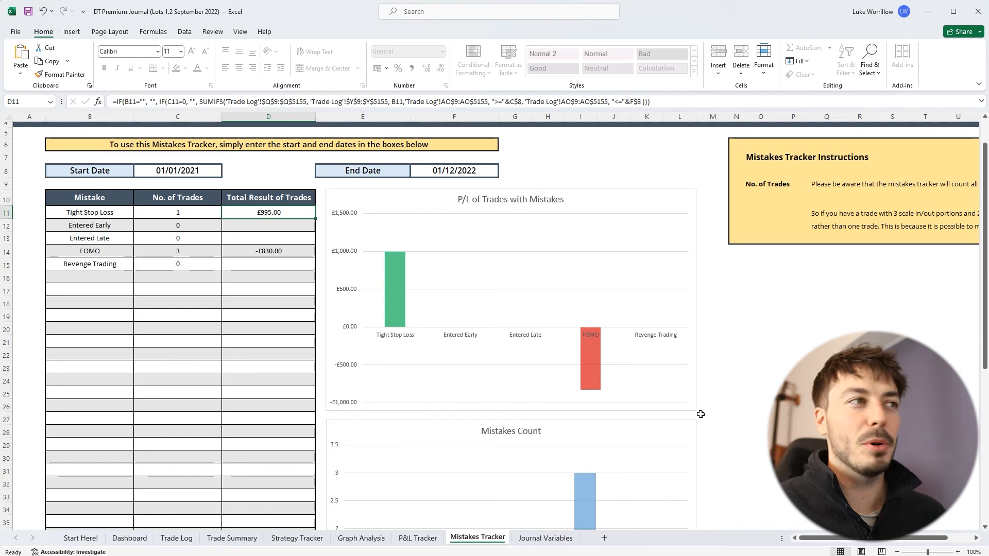
mouse_move(190, 207)
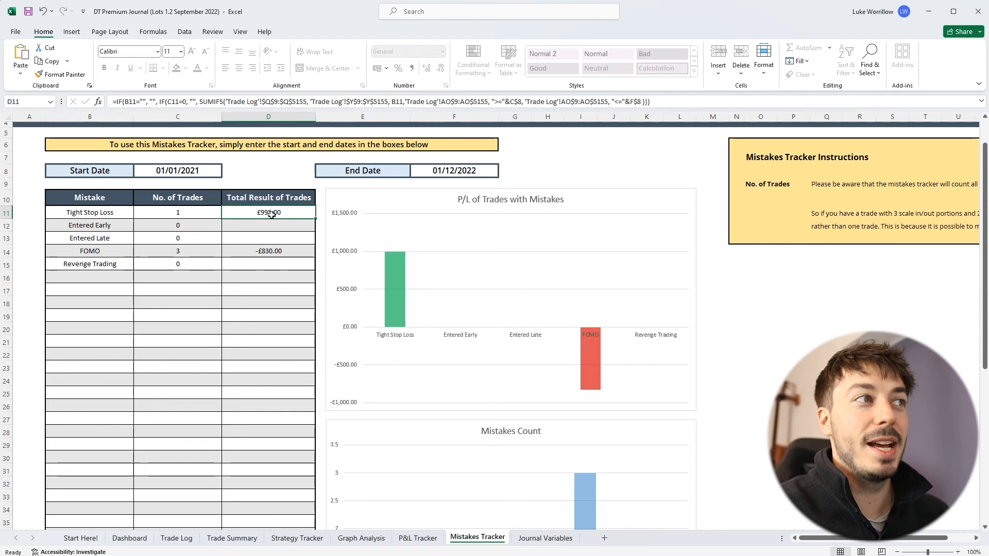
mouse_move(289, 251)
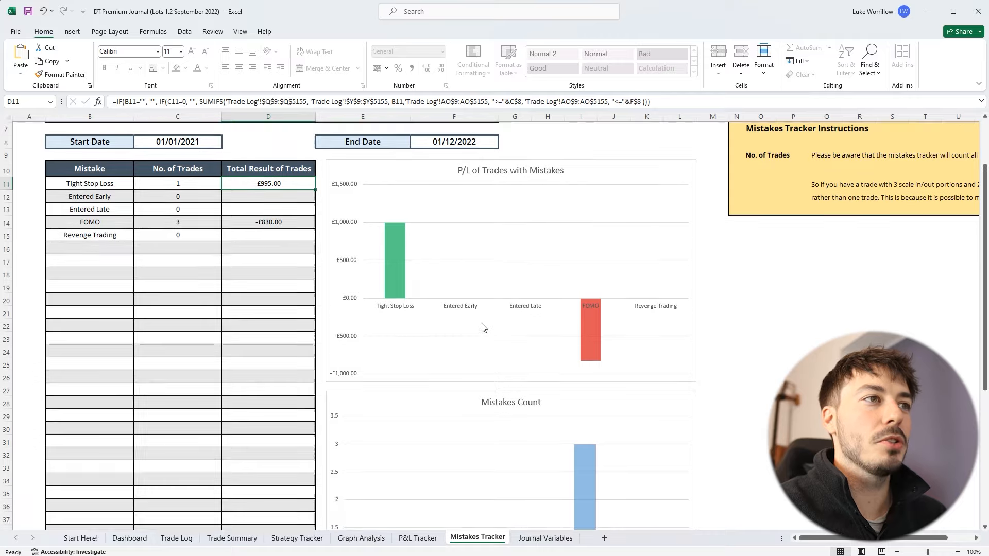
scroll(up, 3)
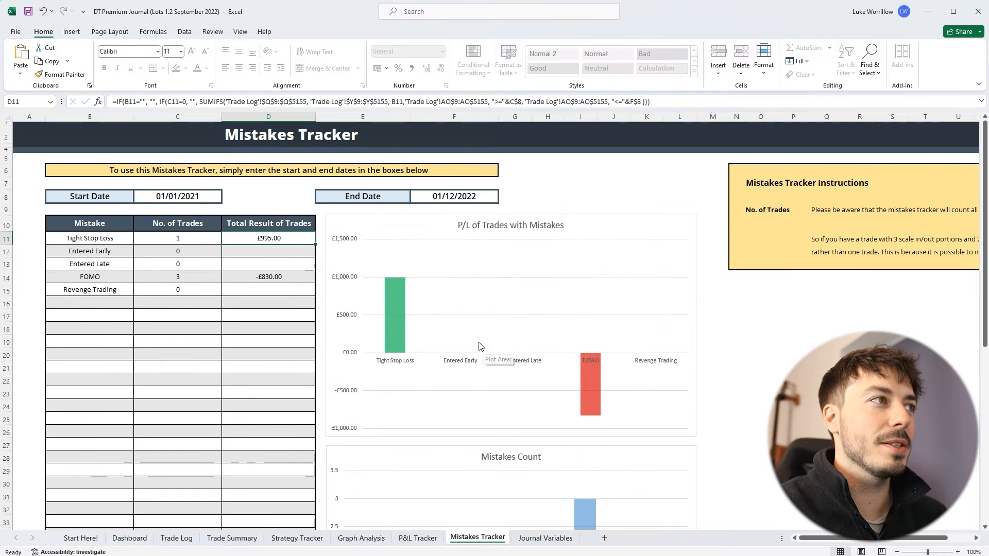
click(453, 196)
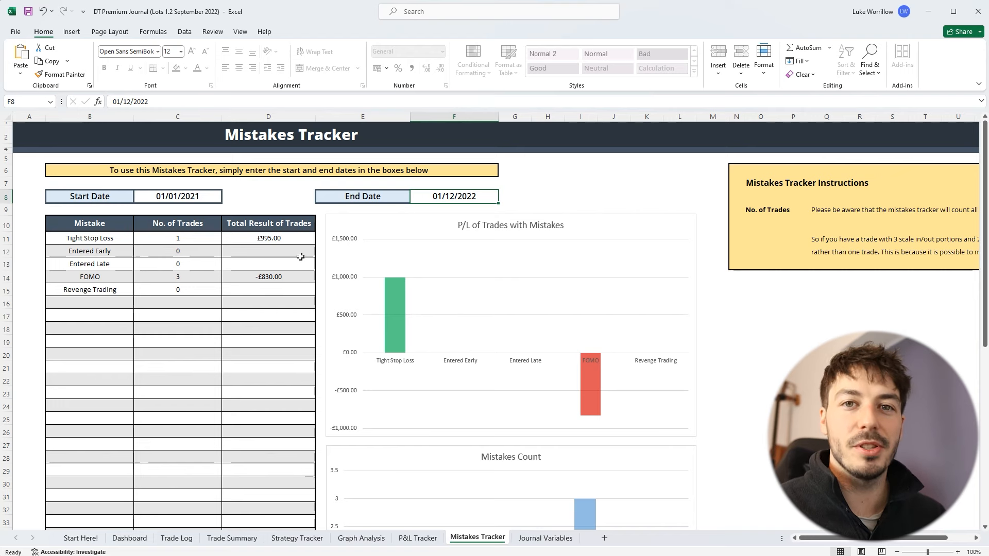
mouse_move(582, 554)
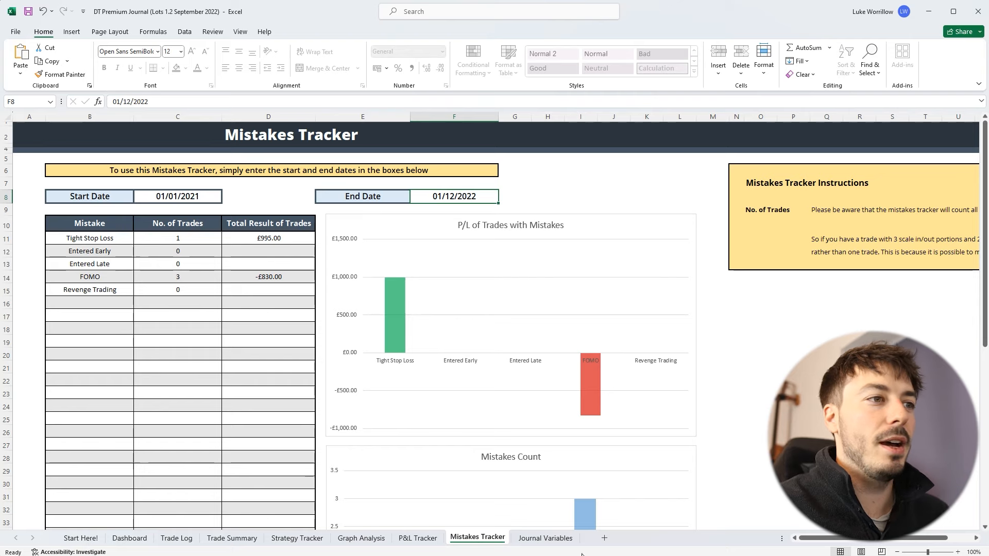
Show the Journal Variables sheet listing markets, decimal places, years, strategies and mistakes
click(545, 537)
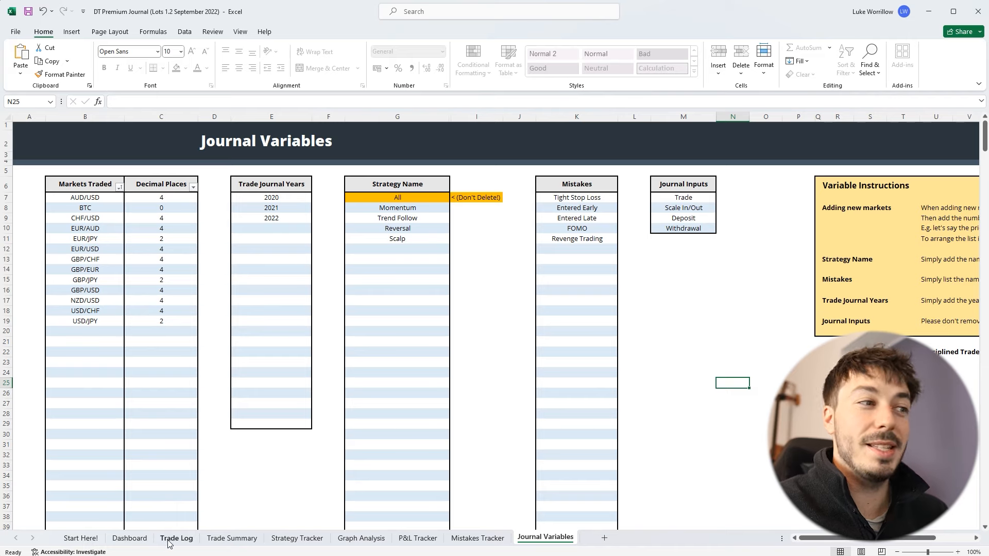
click(176, 538)
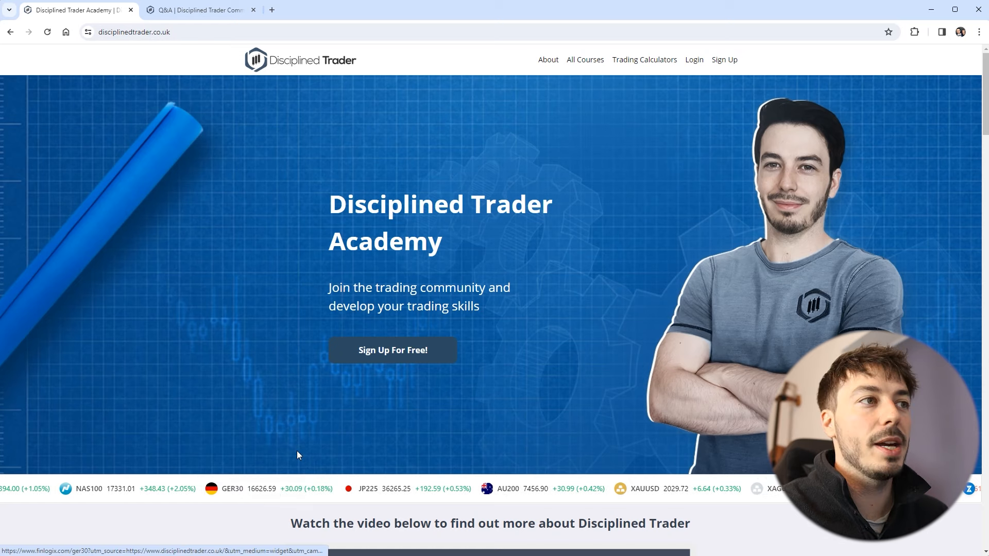
Follow 'Find out more about these journals here' to the Premium Trading Journals page and its Buy Your Journal pricing
scroll(down, 3)
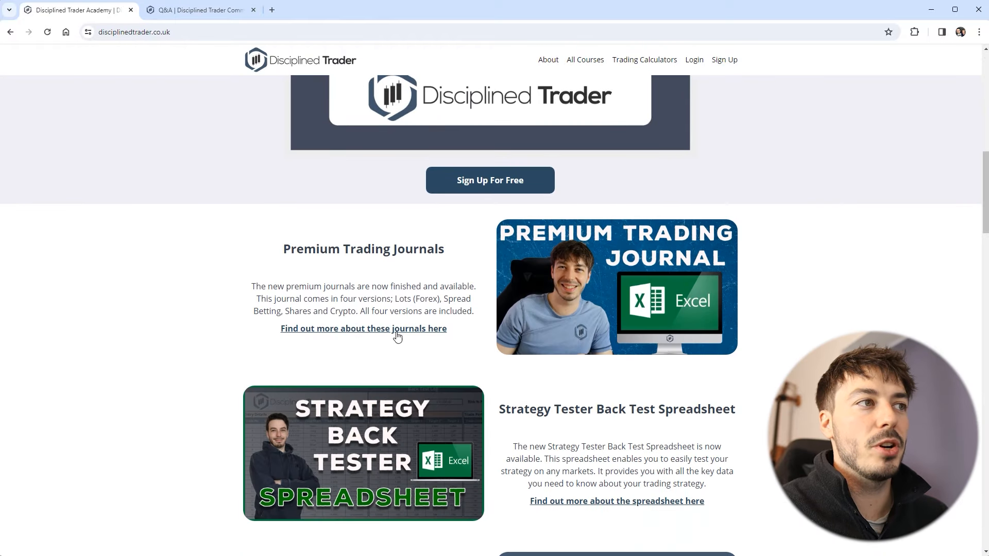
click(364, 328)
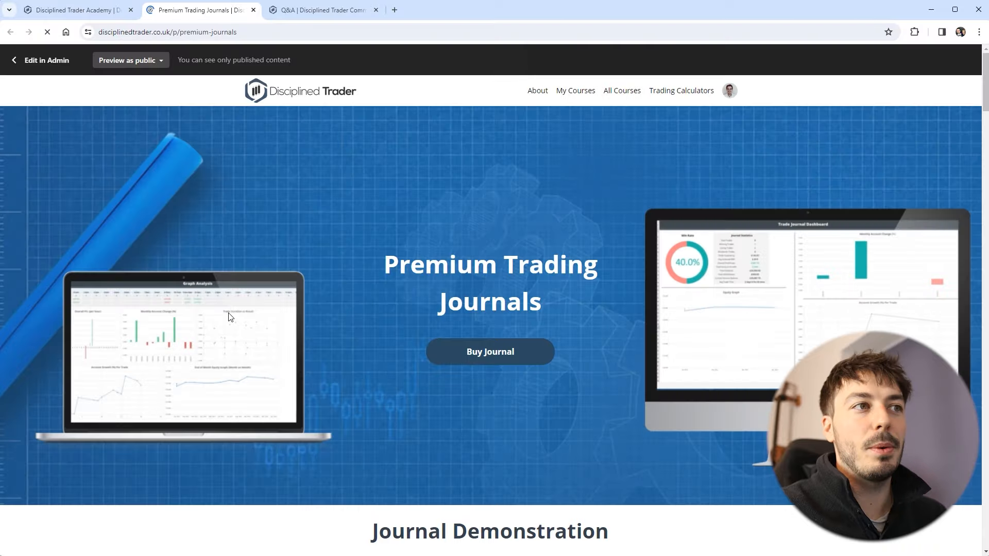
scroll(down, 3)
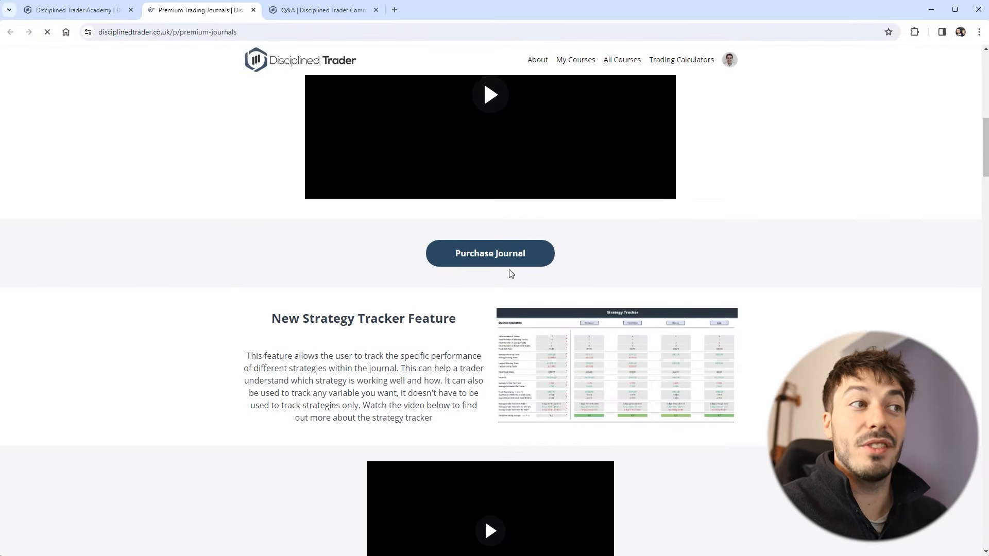
scroll(down, 3)
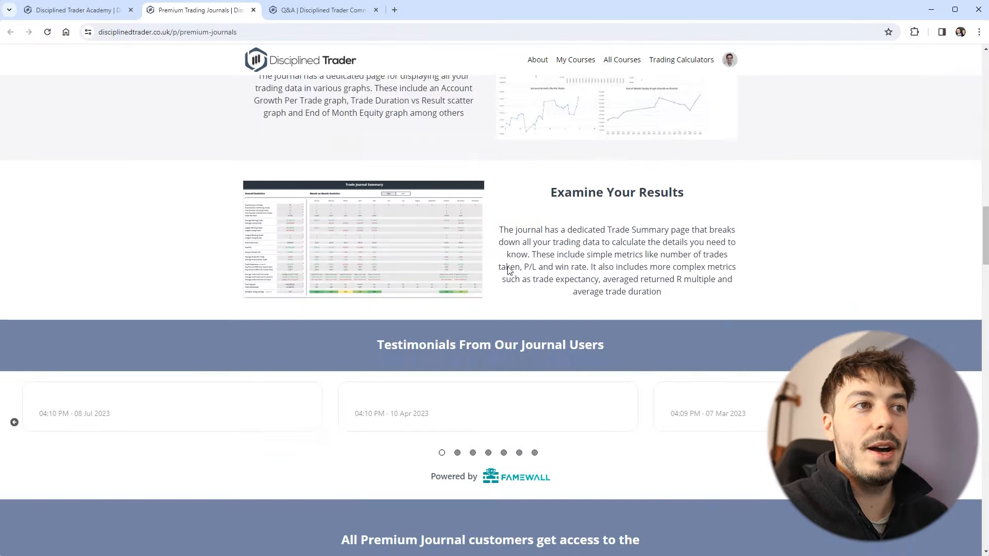
scroll(down, 3)
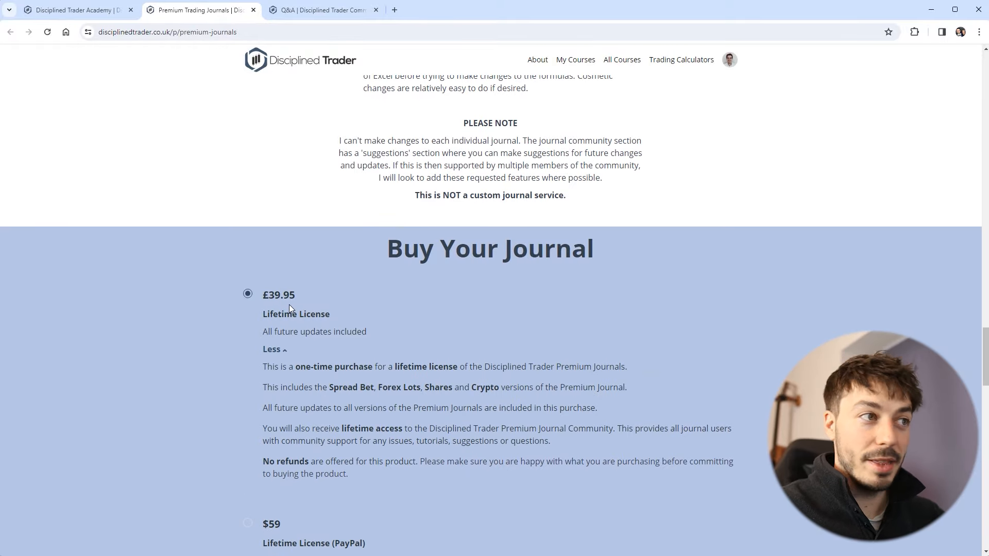
scroll(up, 3)
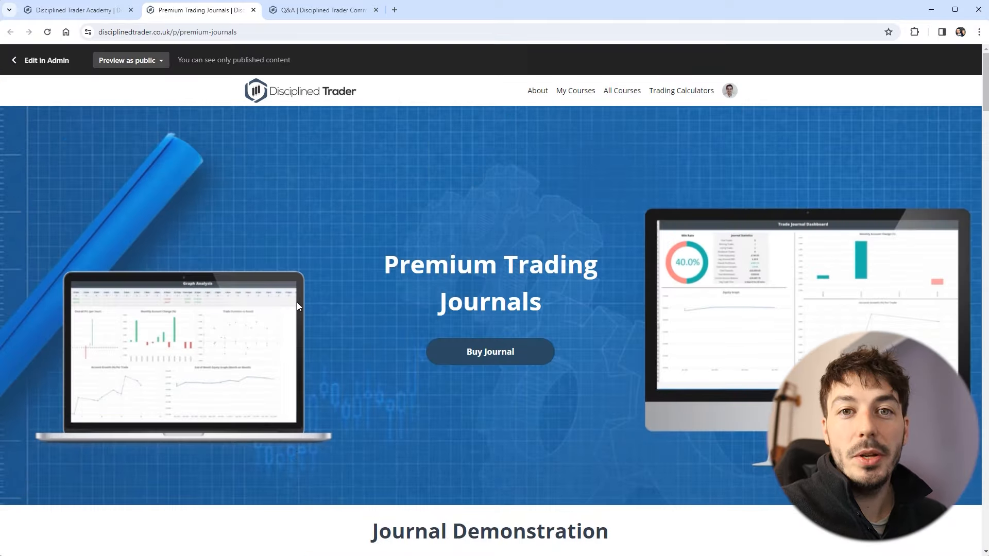
Browse the Premium Journals Q&A space's pinned question guide and member posts
click(321, 9)
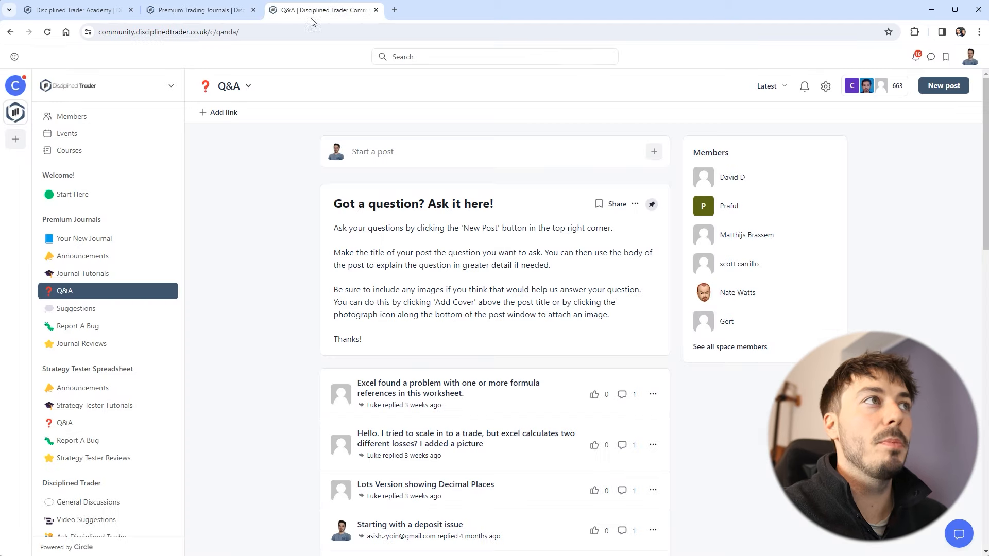
mouse_move(306, 270)
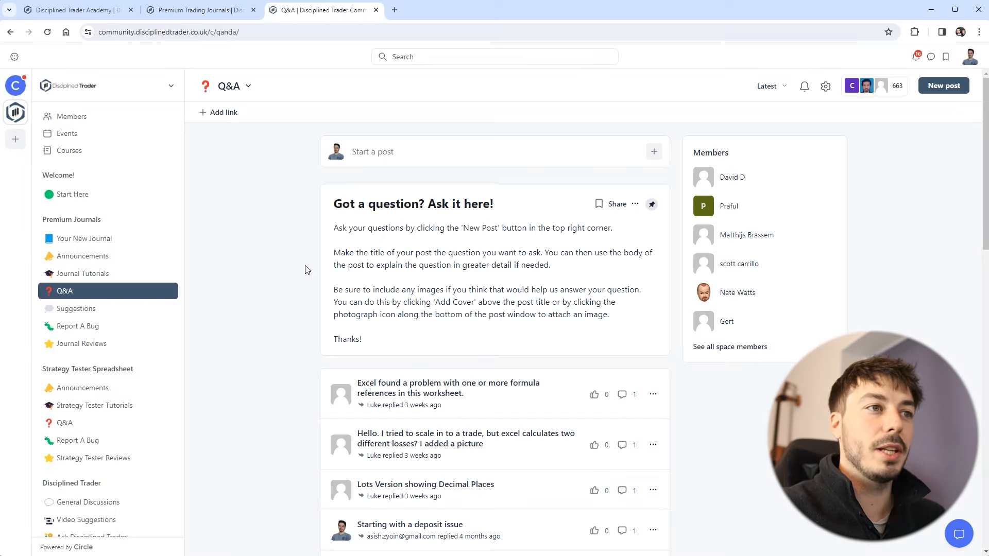
scroll(down, 3)
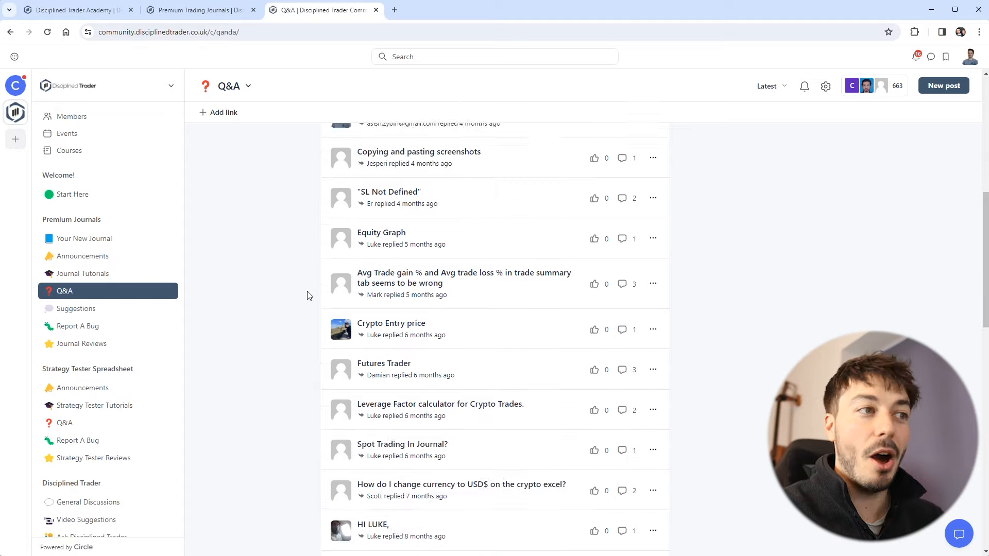
scroll(down, 3)
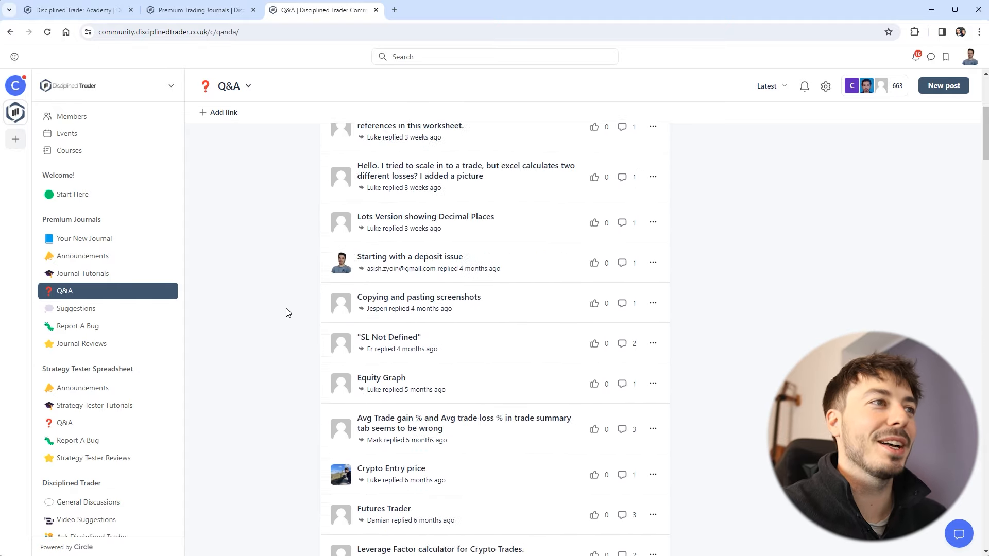
scroll(up, 3)
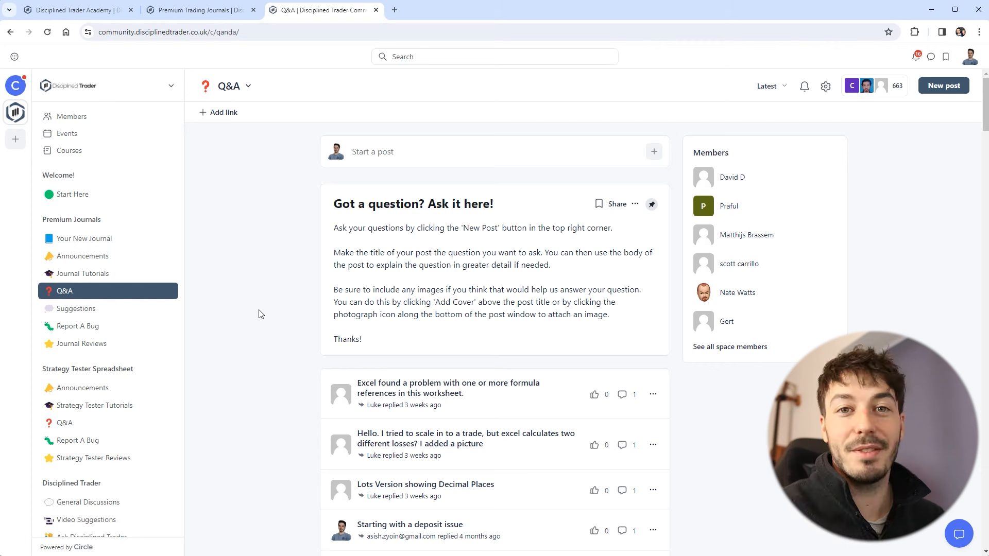
mouse_move(248, 313)
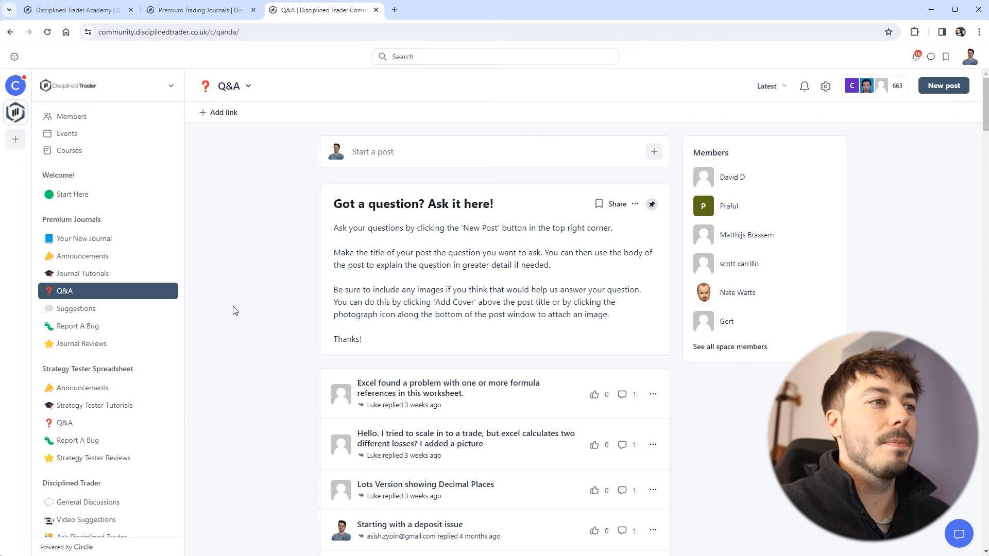
mouse_move(225, 313)
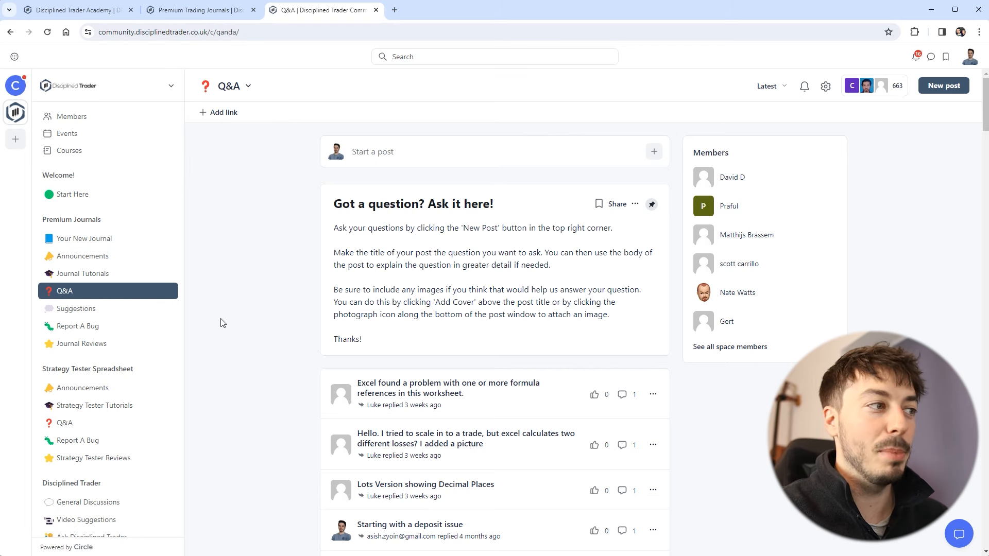
mouse_move(218, 321)
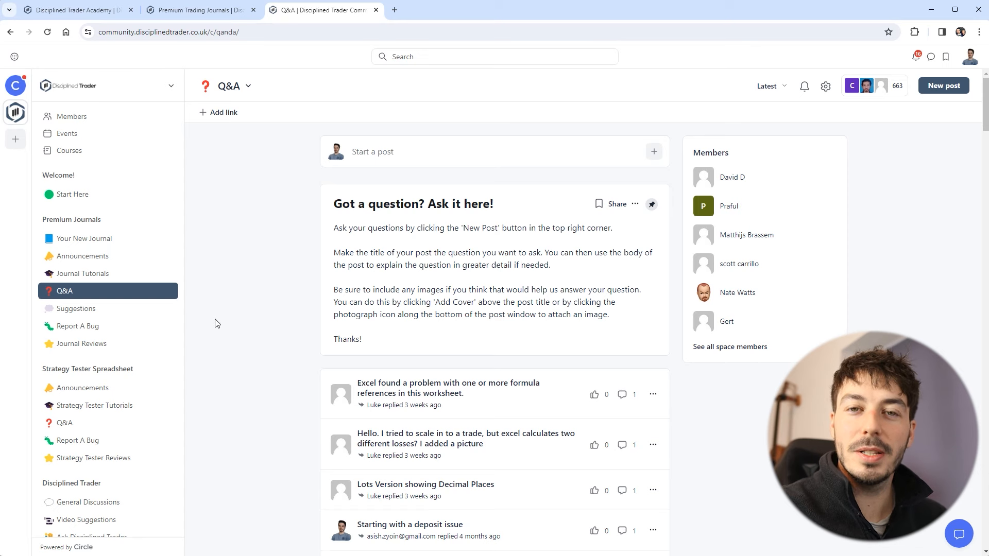